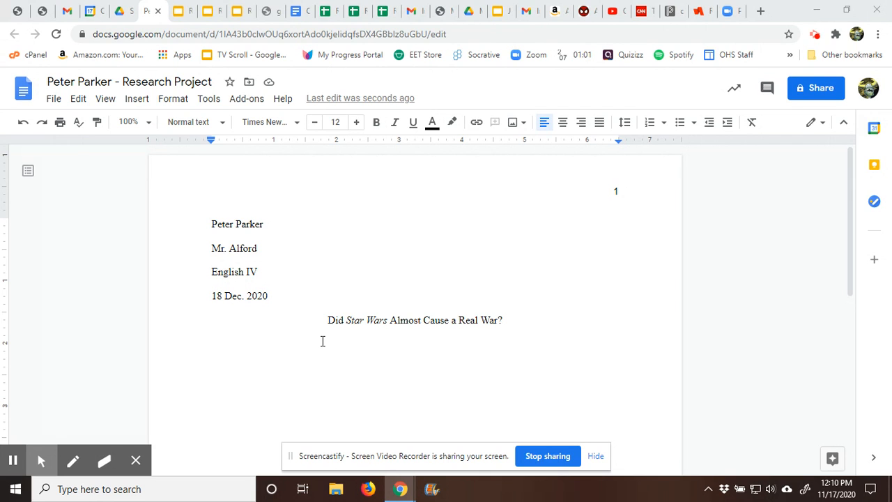
- Below the title, start an indented paragraph: 'When George Lucas began filming his space opera'
left_click(212, 343)
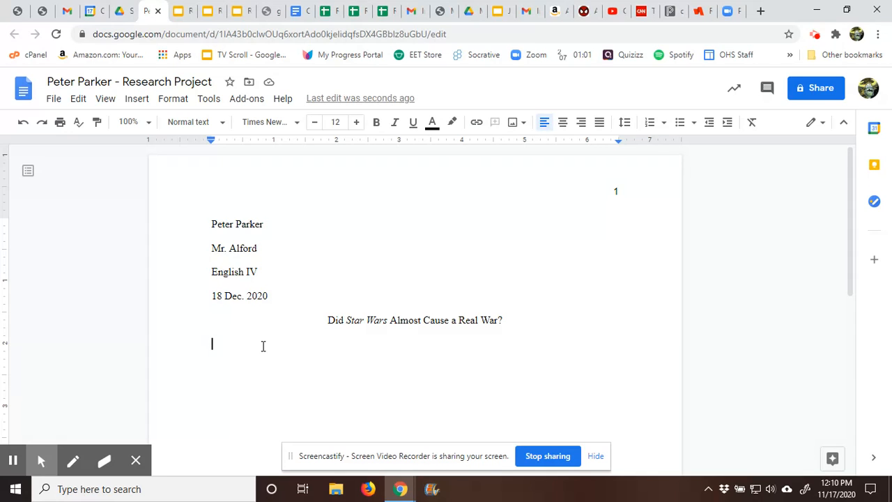
mouse_move(265, 363)
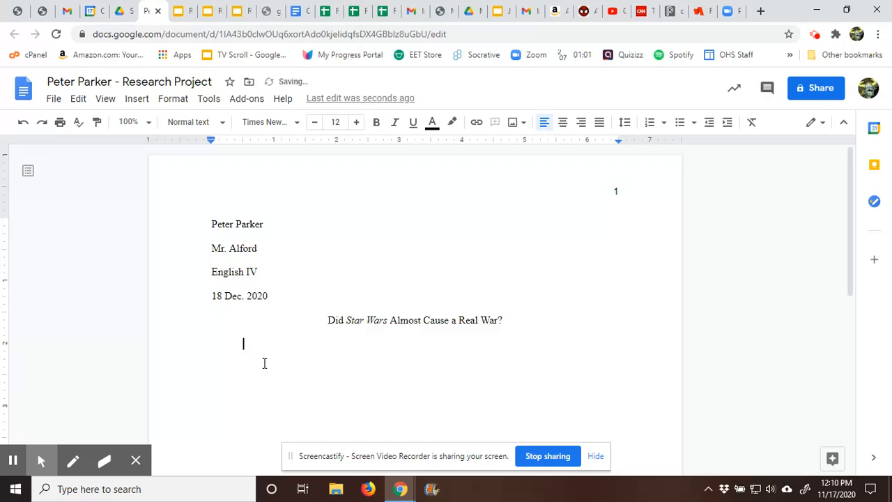
type("When")
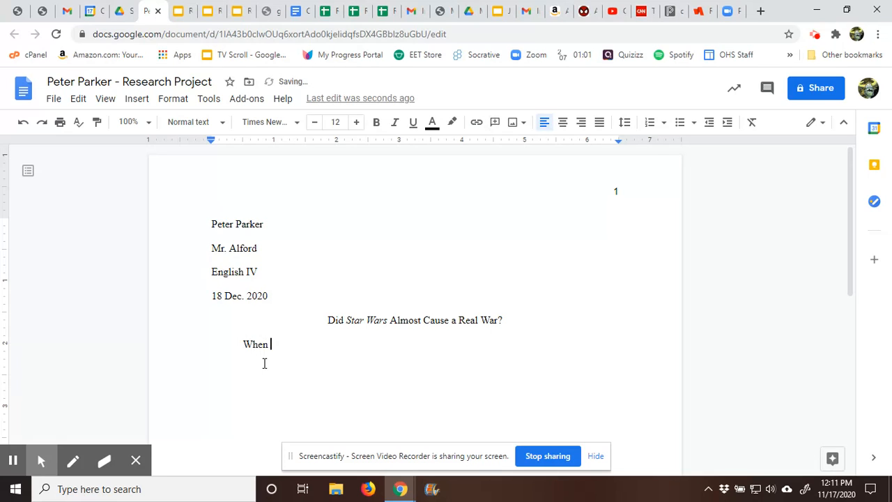
type("George Luca")
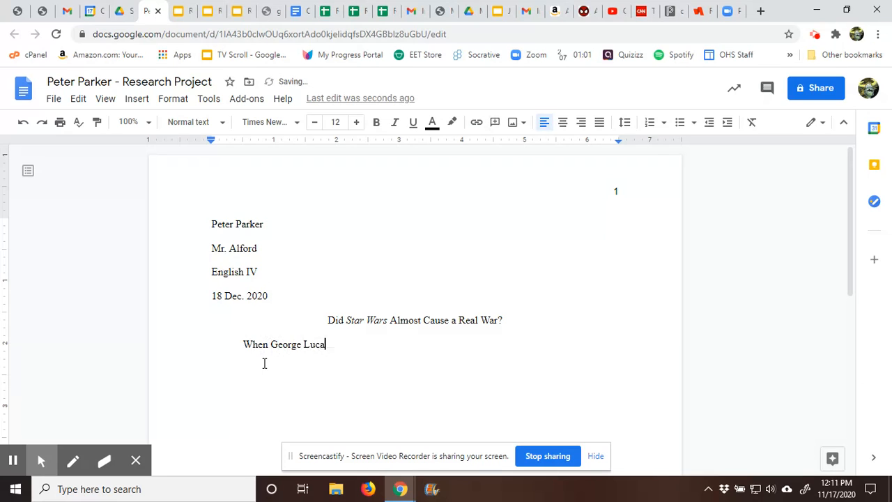
type("s began filming")
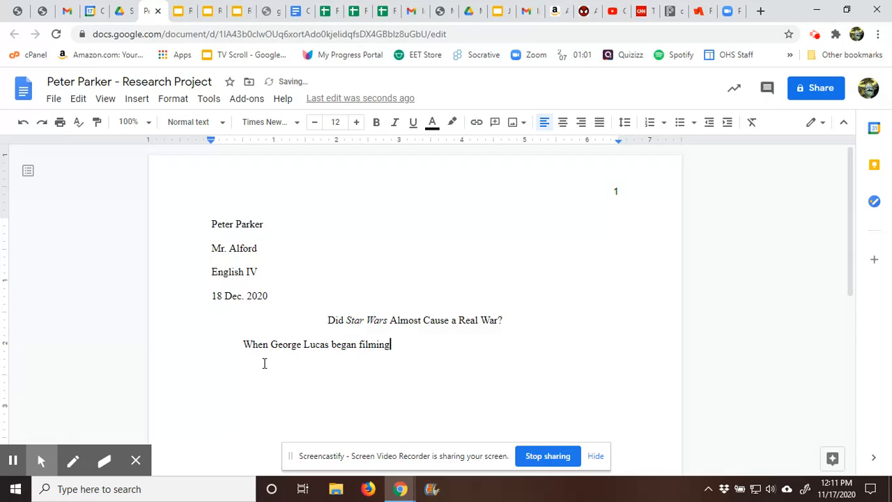
type("his space o")
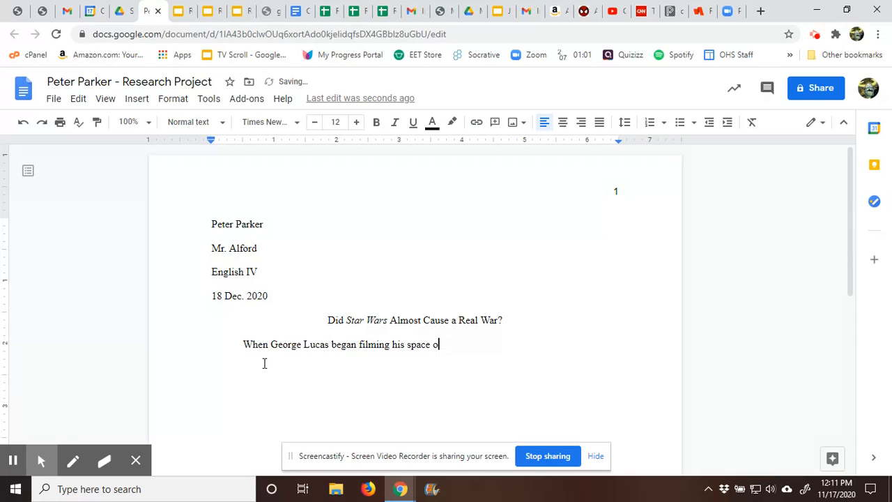
type("pera")
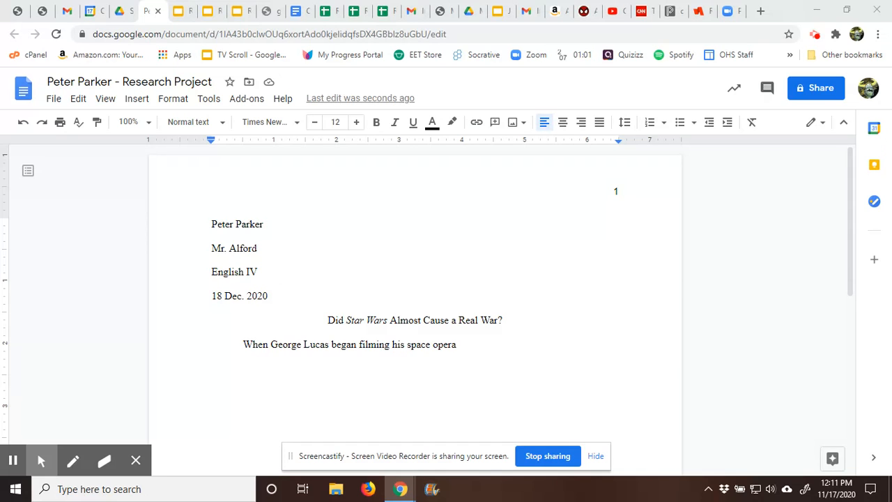
- Complete the first paragraph through the war nearly caused between Tunisia and Libya
left_click(474, 349)
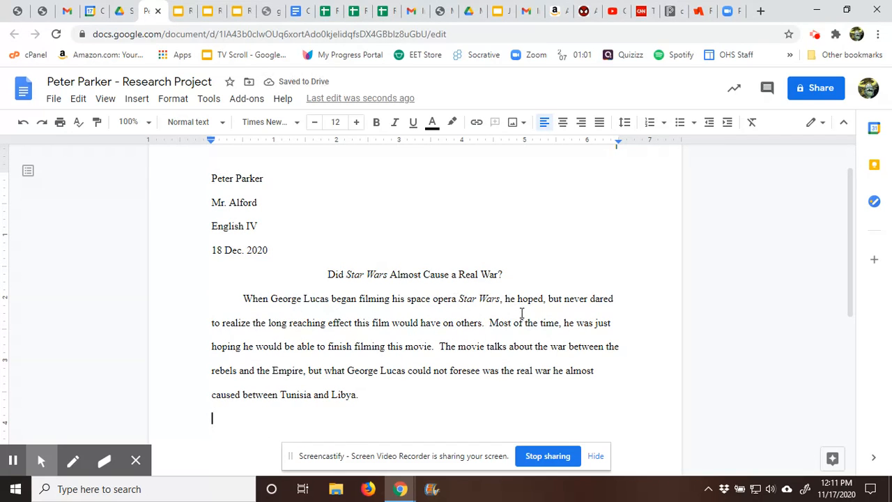
mouse_move(517, 318)
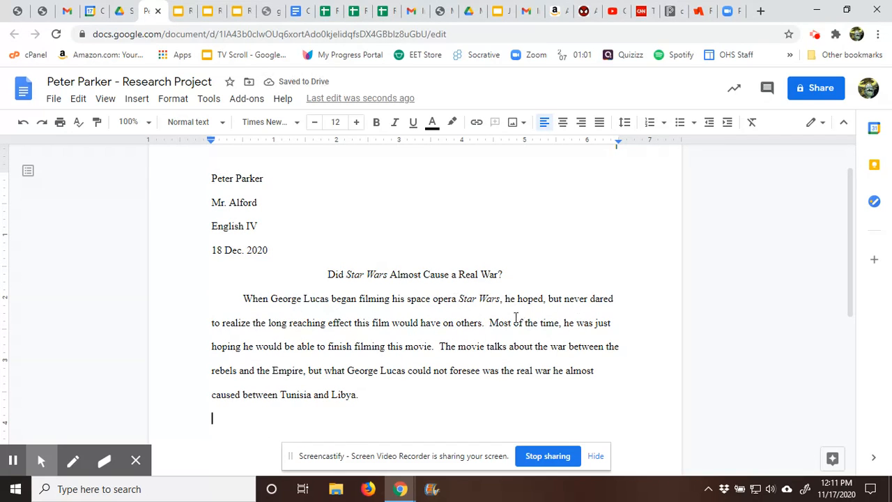
mouse_move(262, 336)
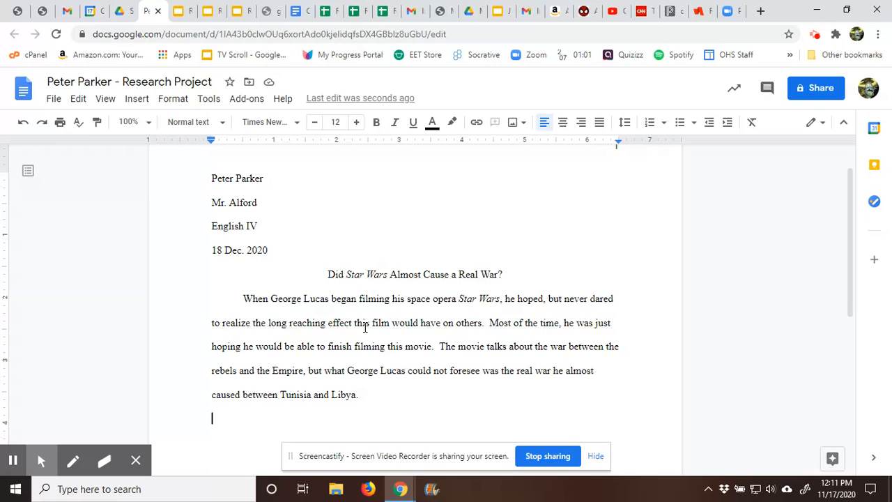
mouse_move(283, 356)
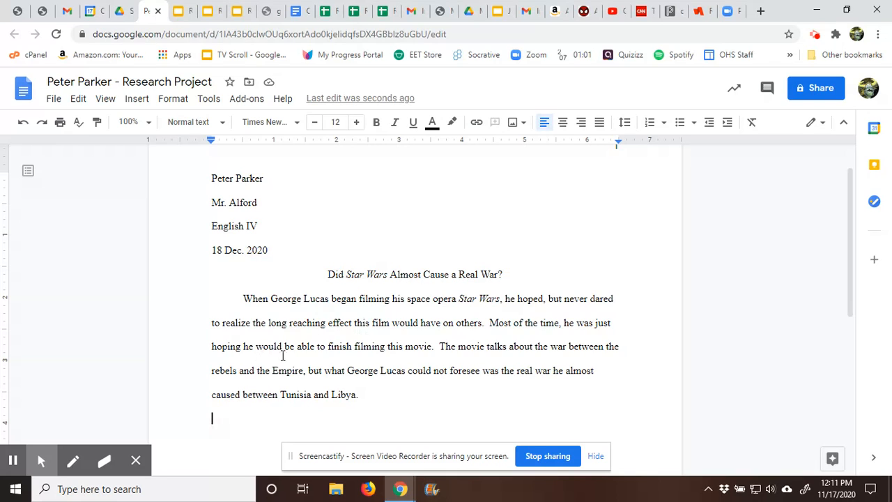
mouse_move(441, 352)
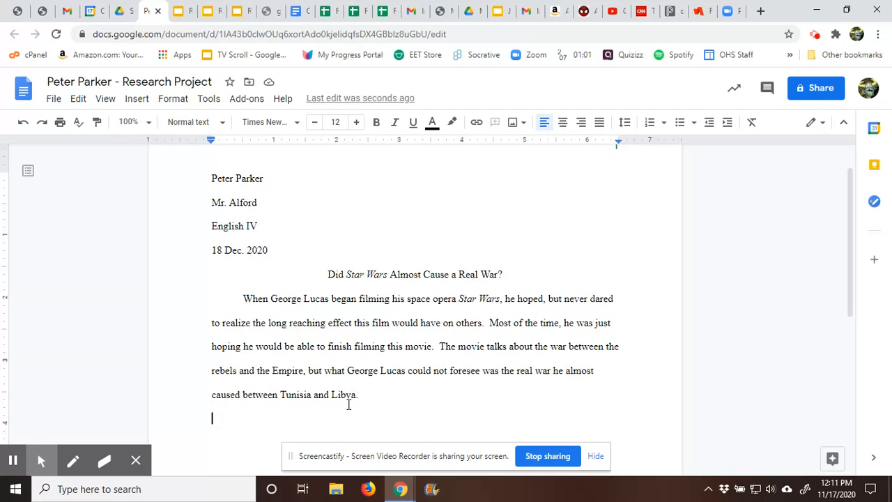
mouse_move(349, 403)
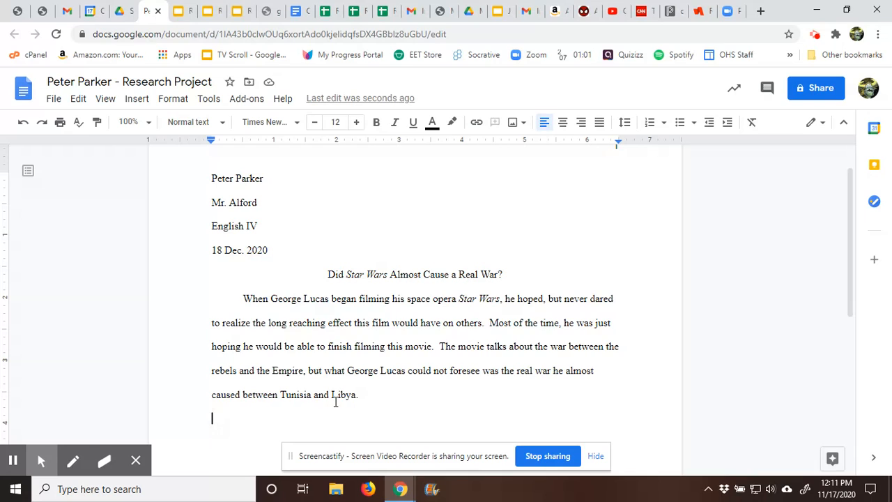
mouse_move(418, 316)
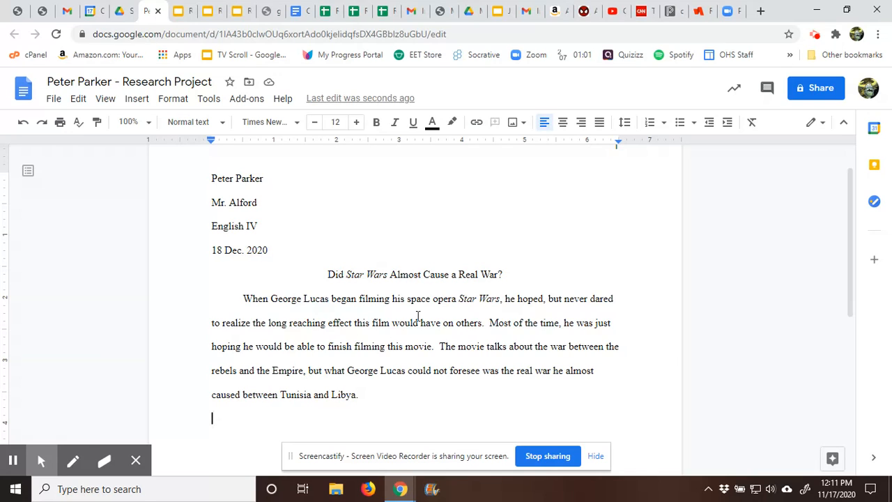
mouse_move(299, 306)
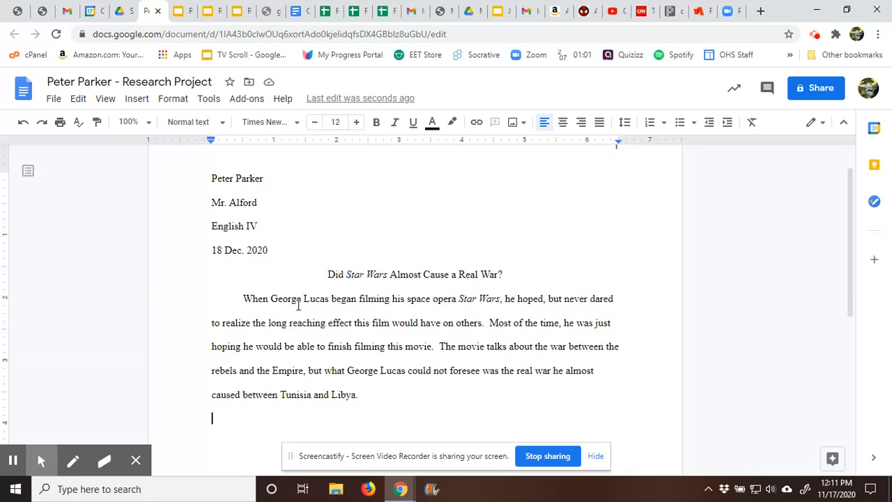
mouse_move(457, 398)
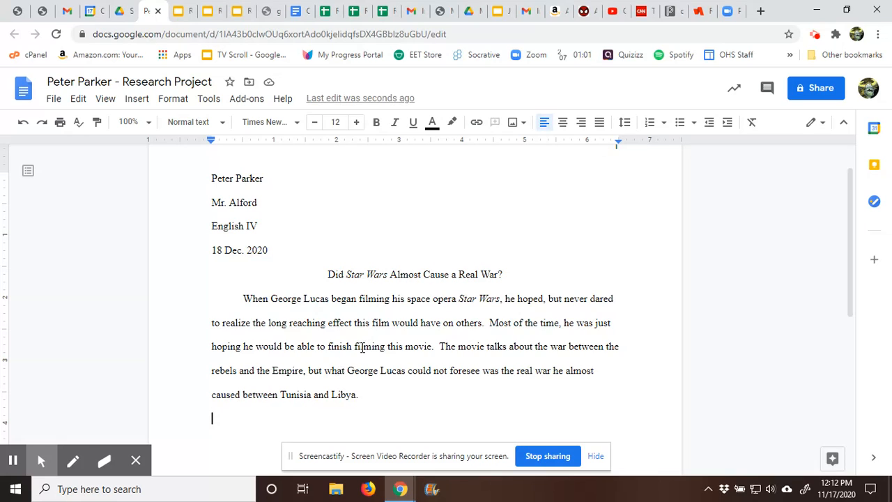
mouse_move(354, 375)
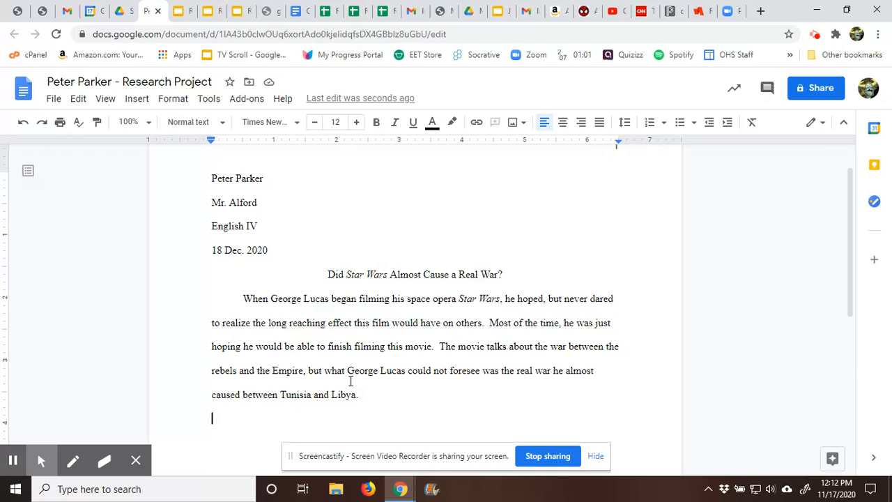
scroll("up", 3)
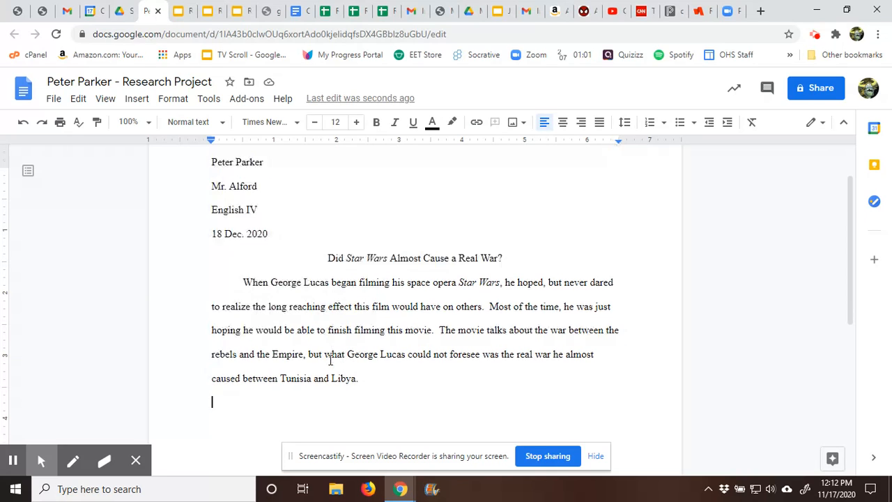
scroll("down", 3)
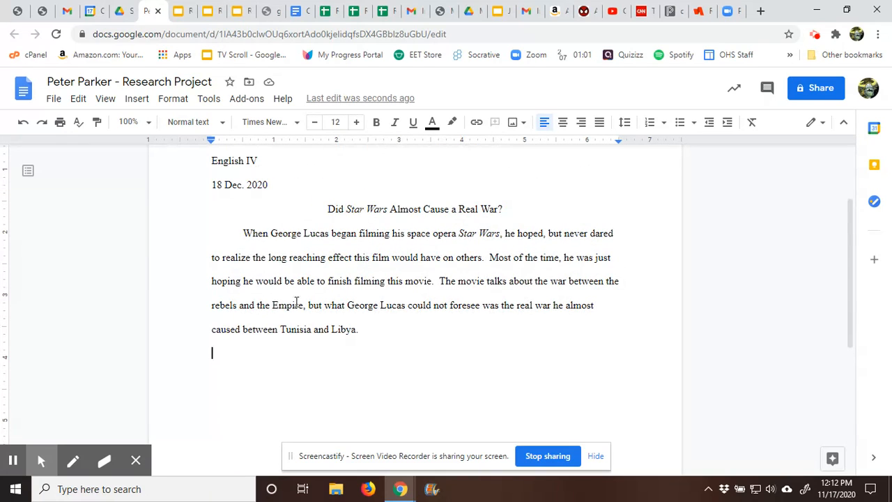
mouse_move(365, 313)
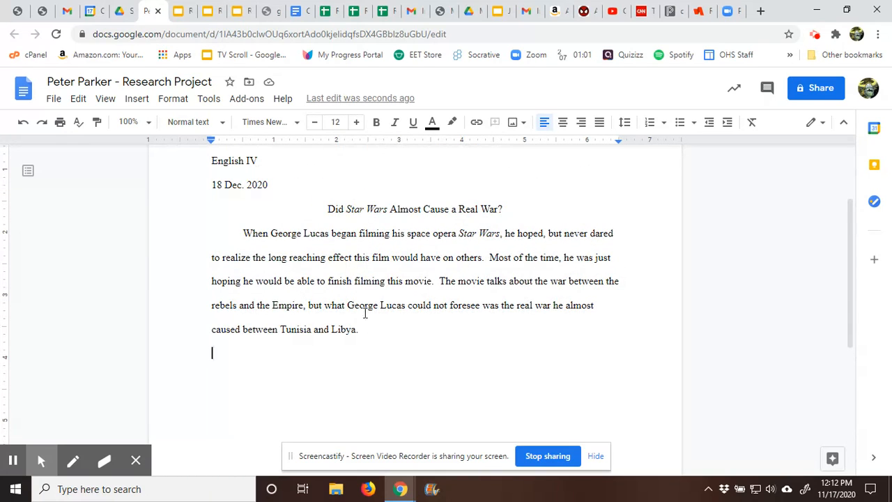
mouse_move(399, 270)
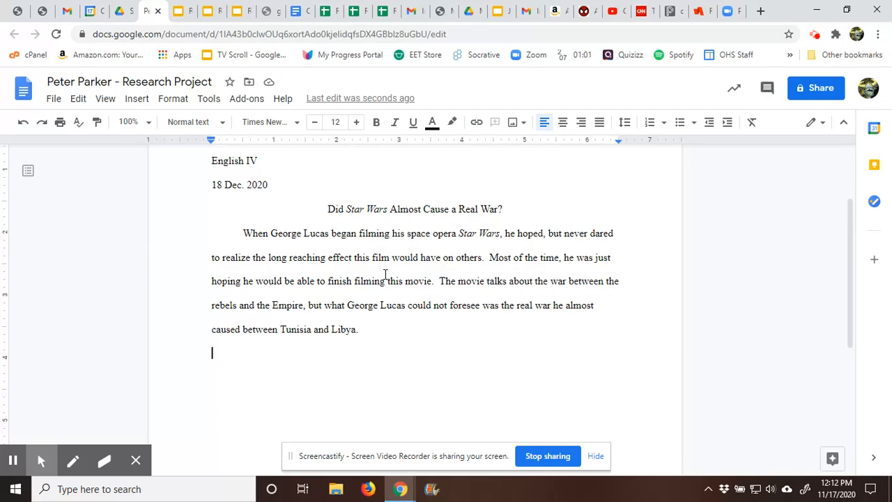
mouse_move(345, 266)
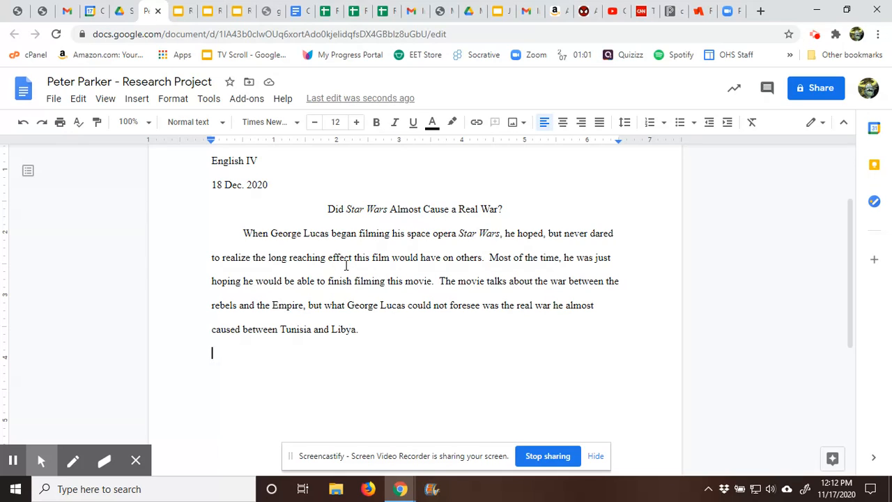
mouse_move(315, 330)
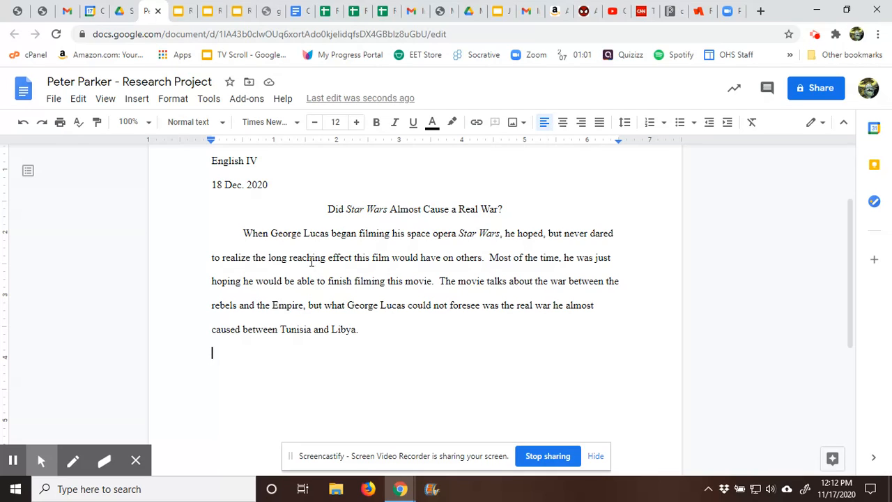
mouse_move(492, 244)
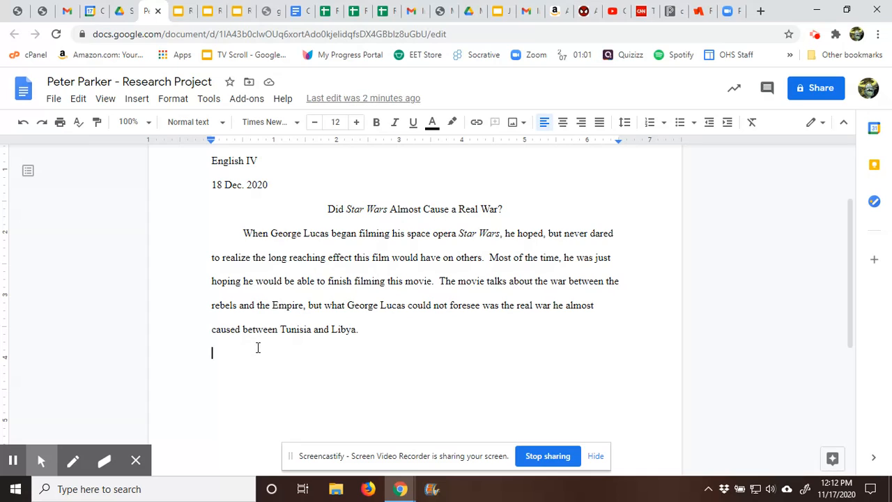
mouse_move(263, 389)
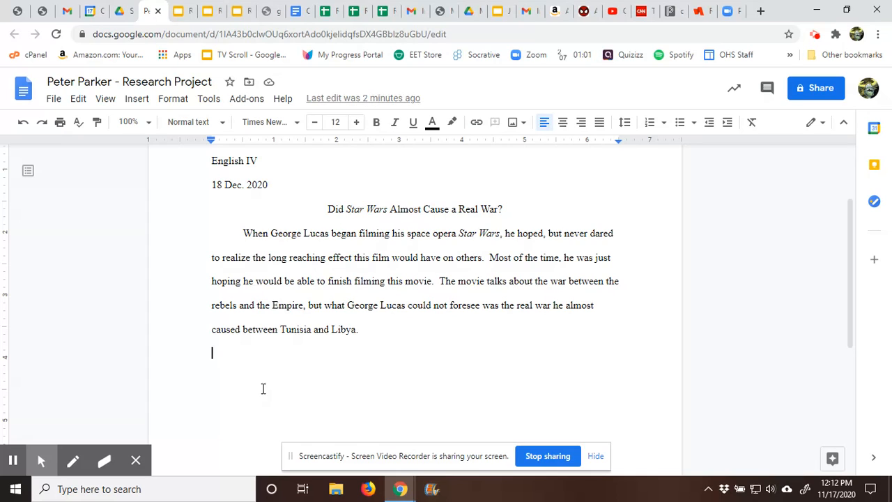
mouse_move(269, 368)
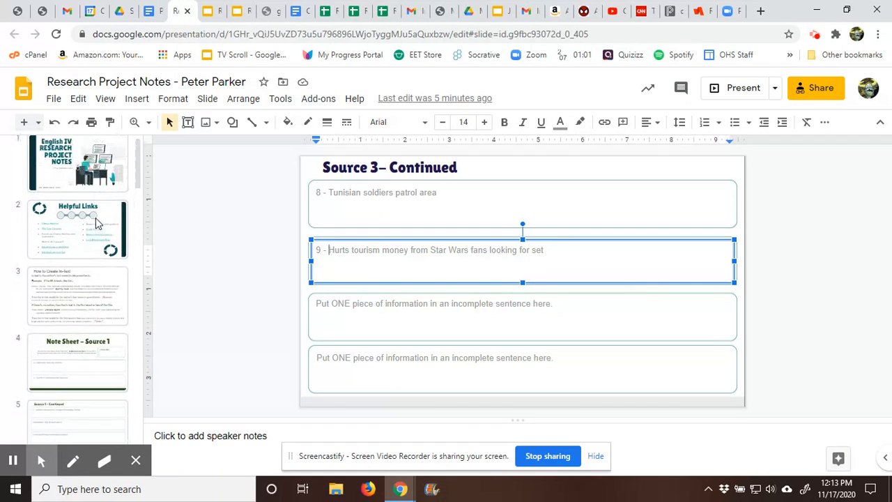
- Browse from the title slide through the Source 1 note sheet and its continued slides
left_click(78, 169)
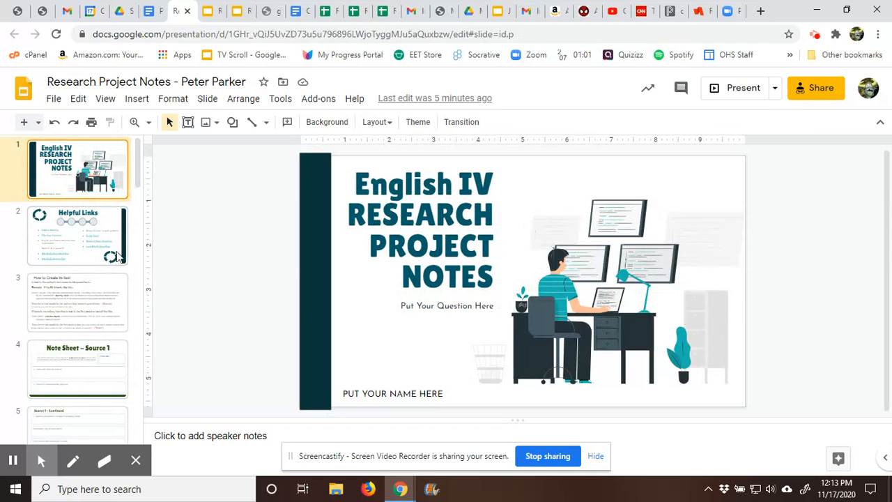
scroll("down", 3)
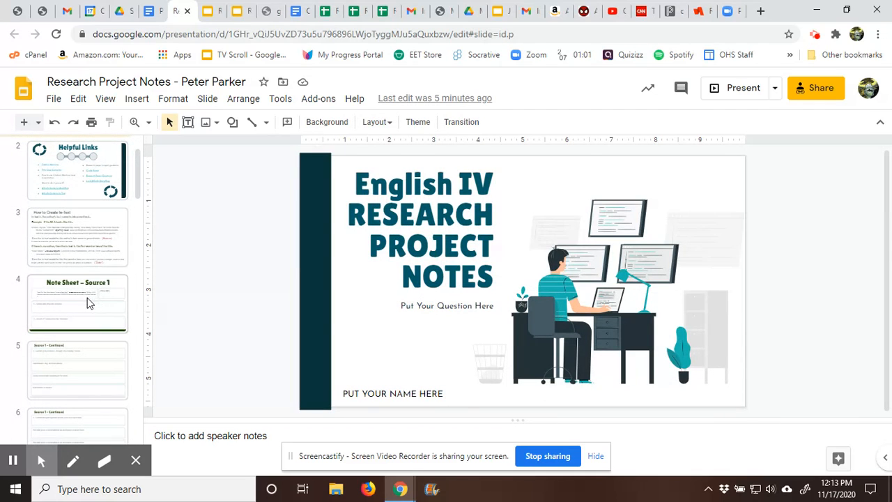
left_click(77, 304)
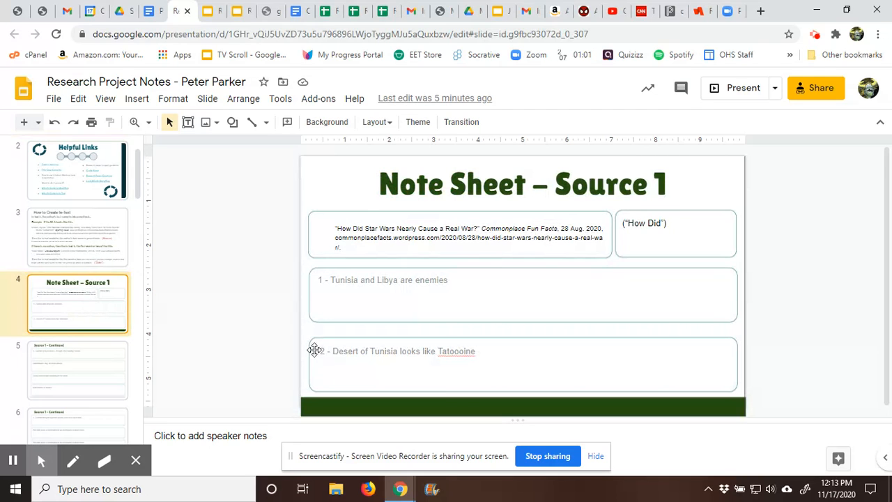
left_click(76, 305)
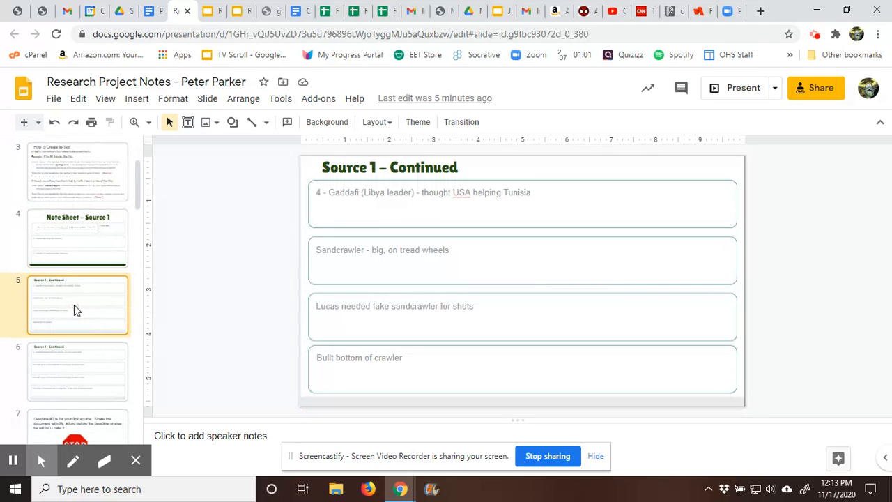
scroll("down", 3)
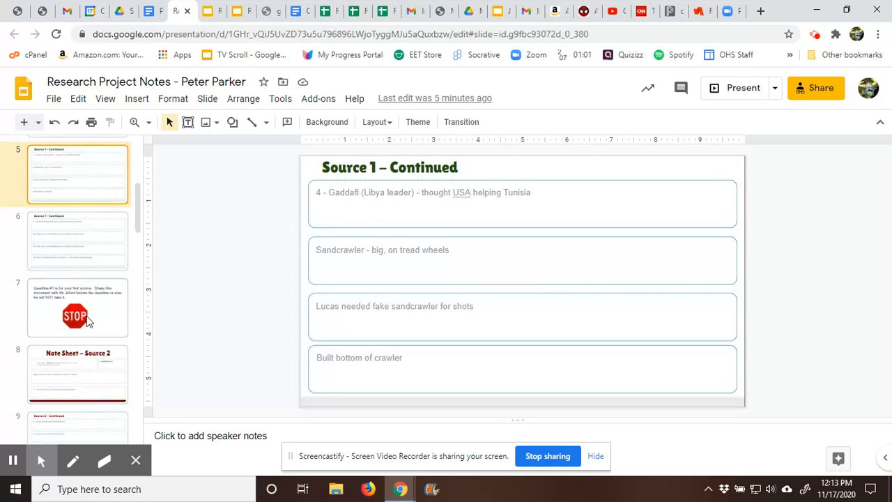
left_click(77, 237)
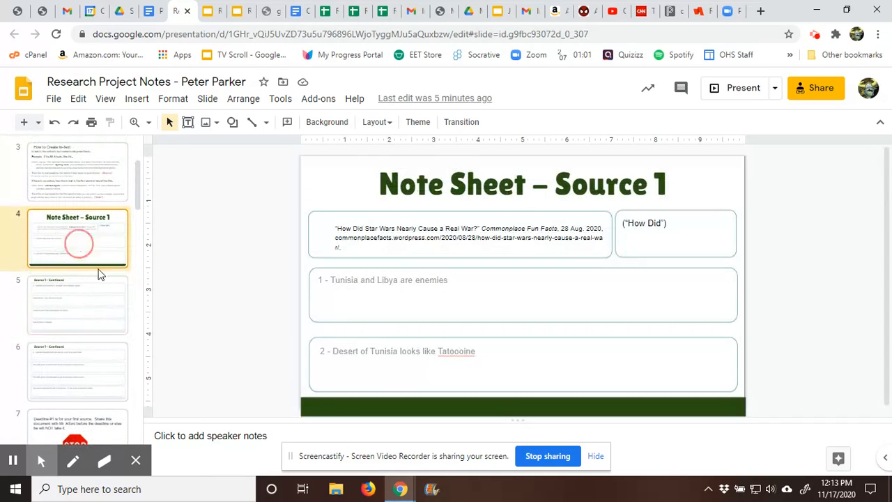
scroll("down", 3)
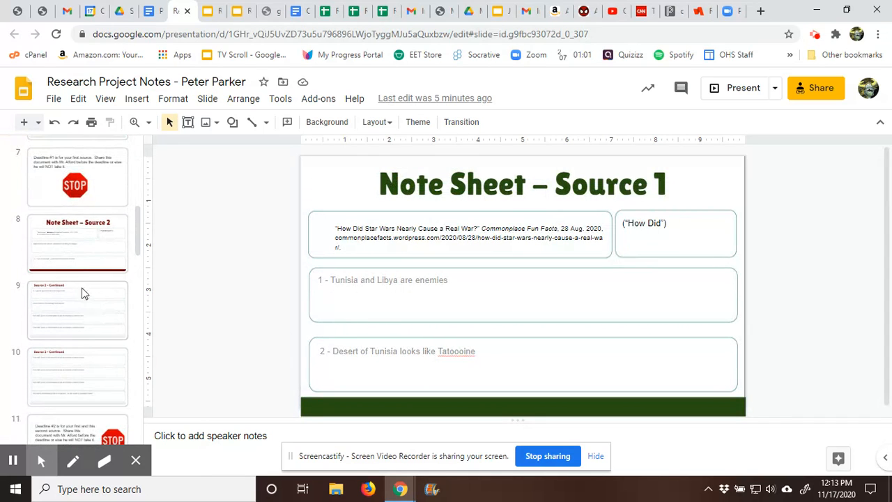
left_click(77, 243)
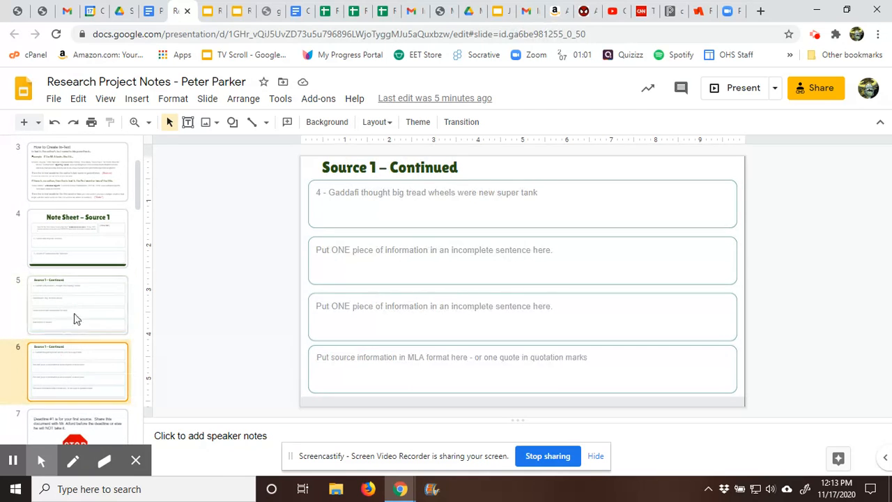
- View the Source 2 continued notes, then the Source 3 – Continued slide
left_click(77, 304)
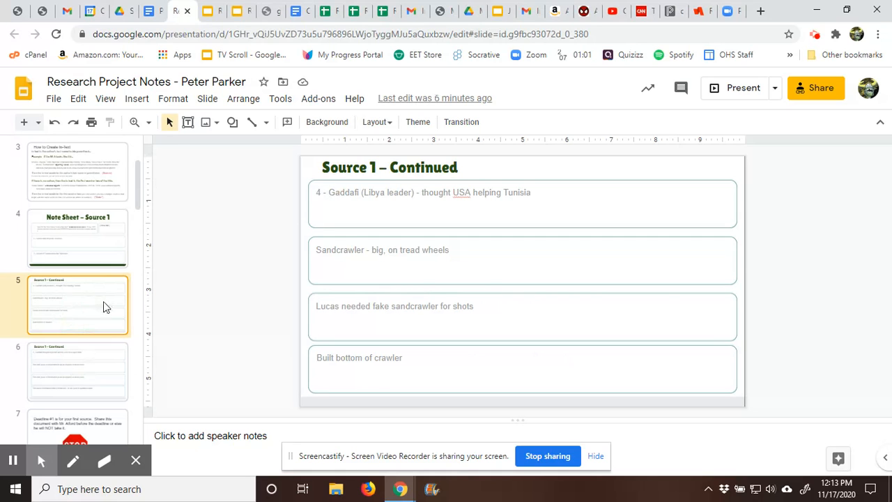
scroll("down", 3)
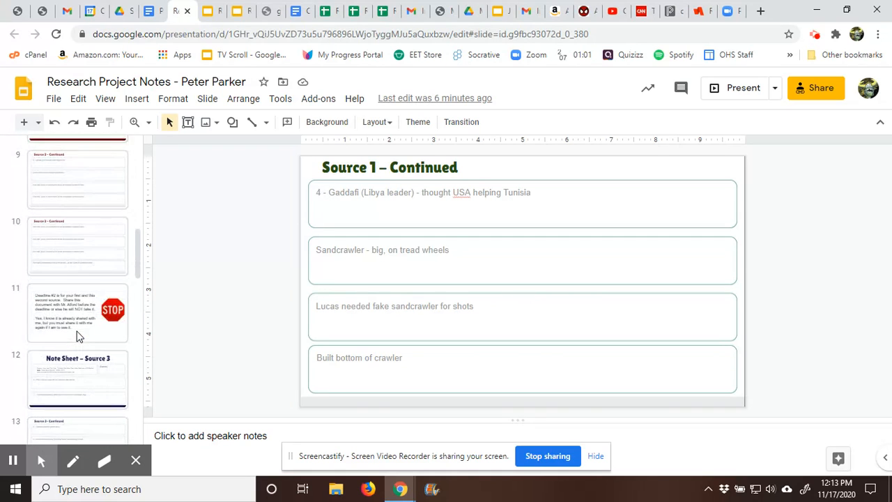
scroll("down", 3)
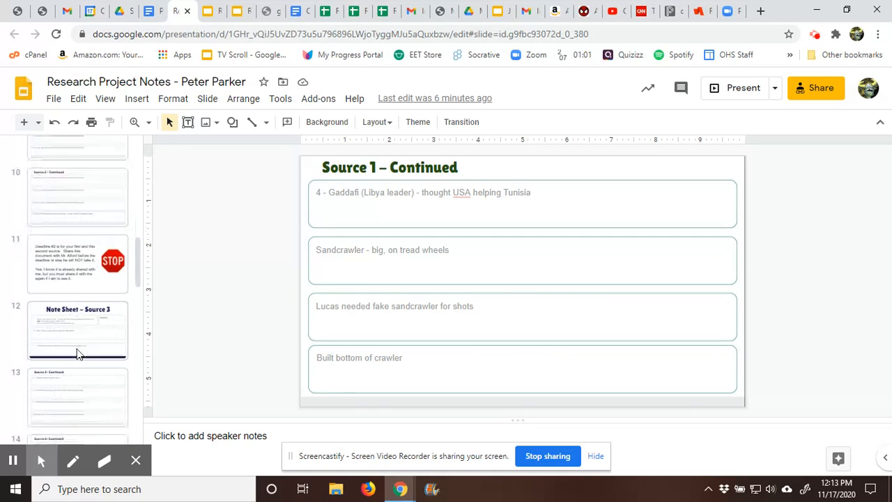
scroll("up", 3)
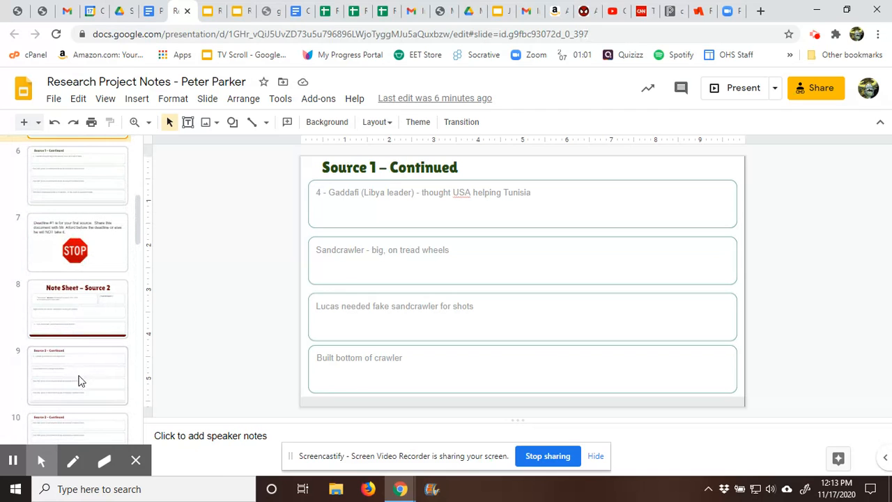
left_click(78, 375)
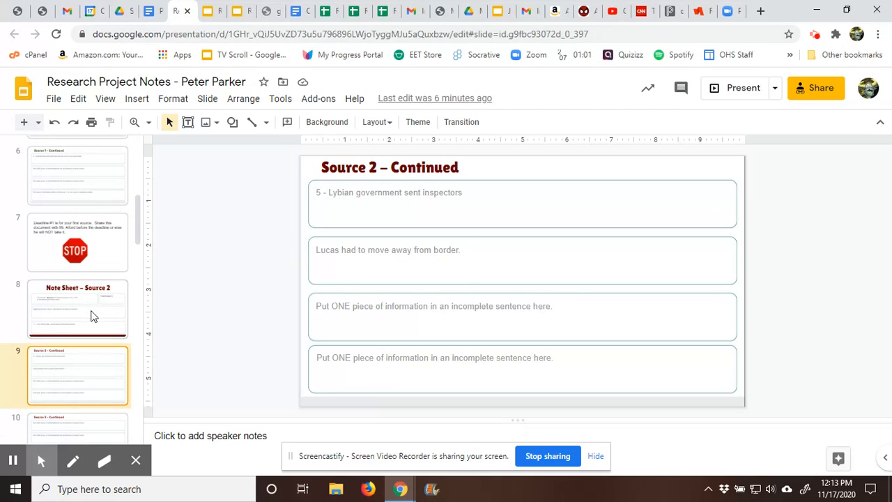
scroll("down", 3)
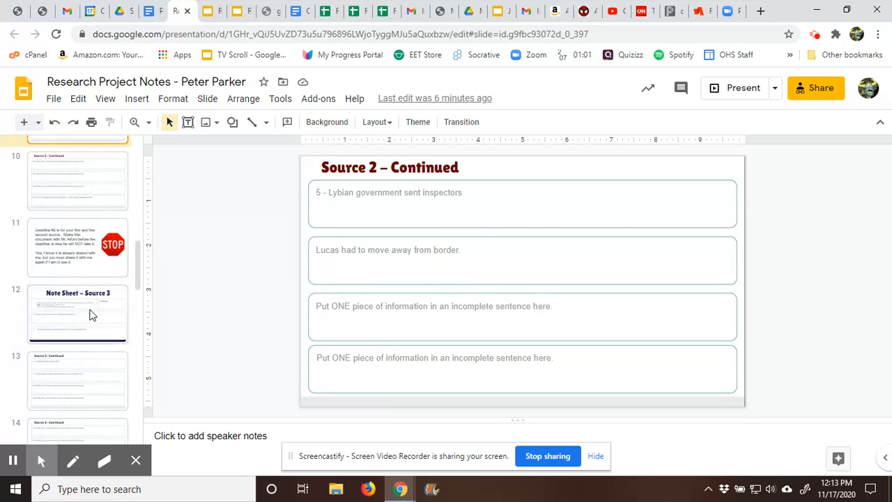
left_click(77, 380)
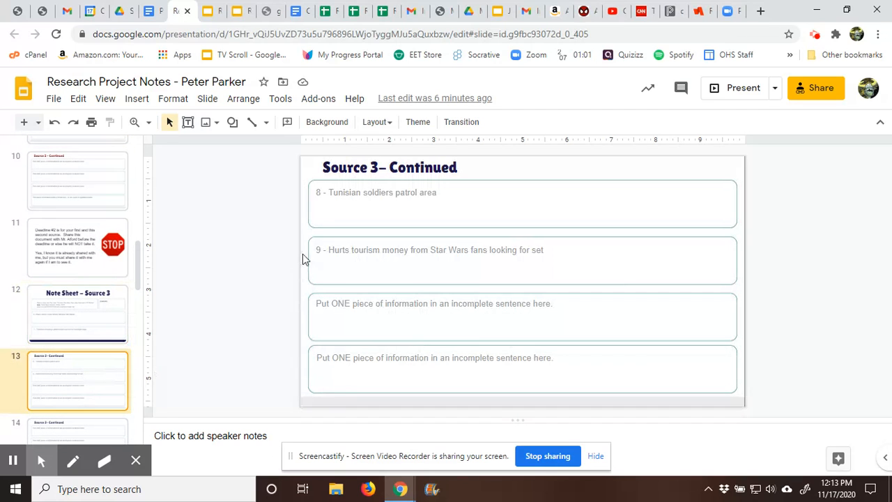
mouse_move(250, 239)
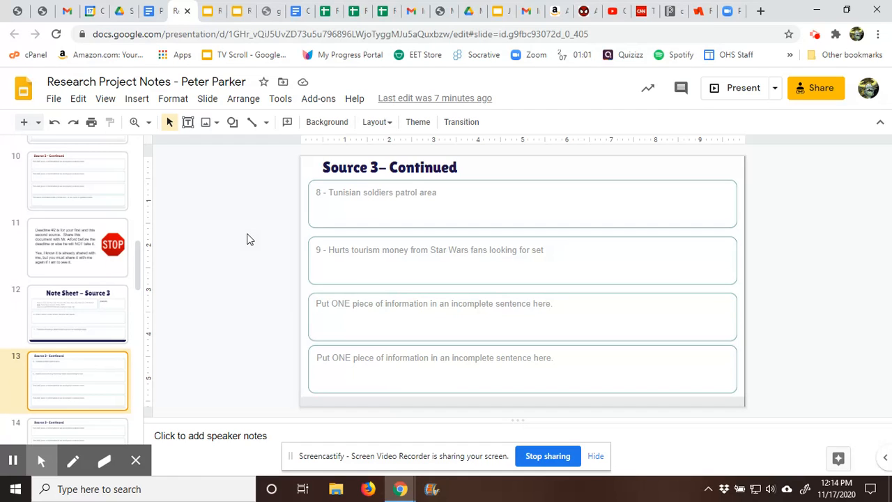
mouse_move(81, 255)
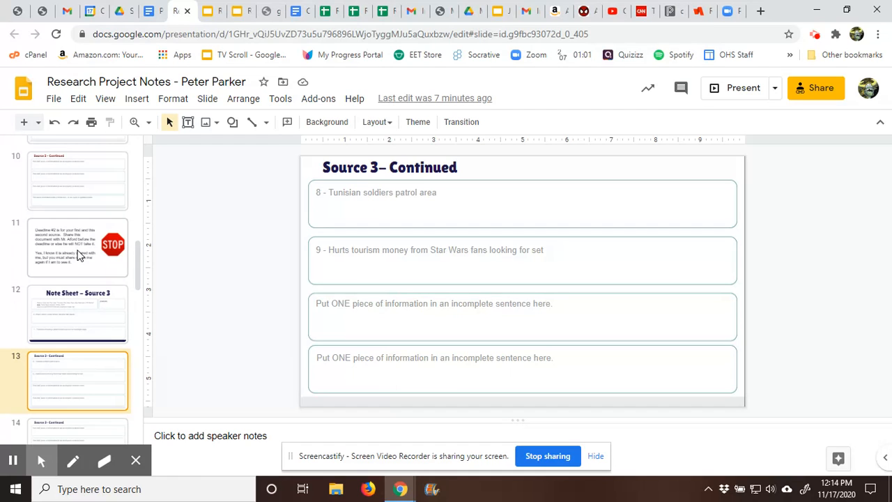
- Return to slide 4, the Source 1 note sheet with the citation and Tunisia notes
scroll("up", 3)
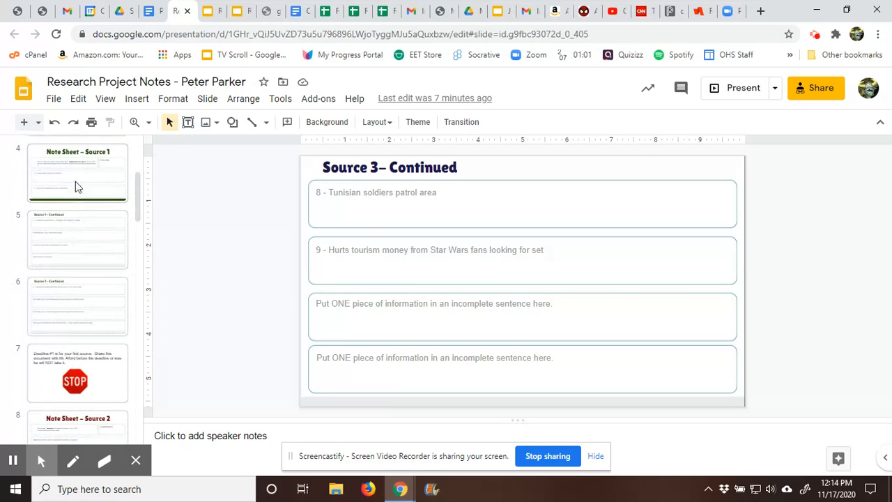
left_click(76, 173)
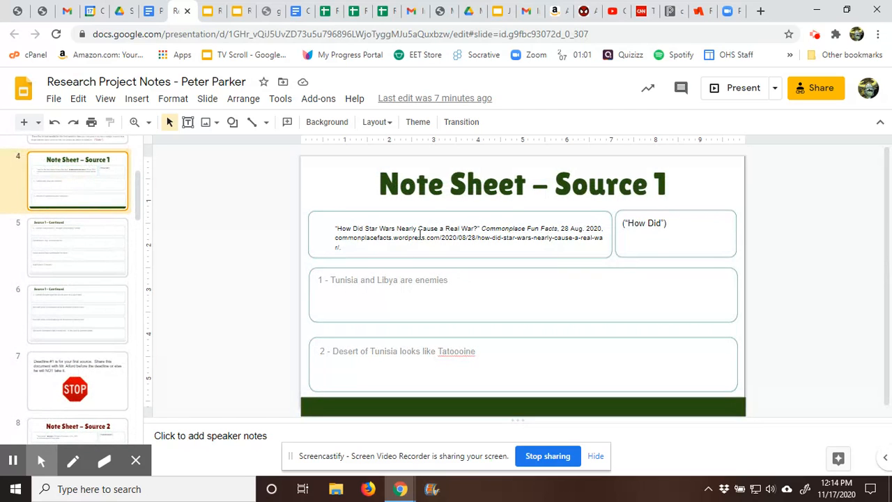
left_click(78, 251)
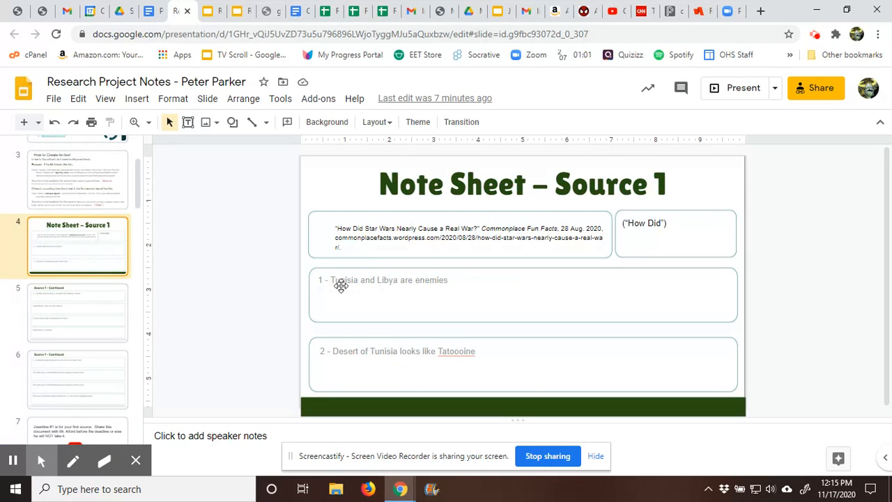
mouse_move(328, 370)
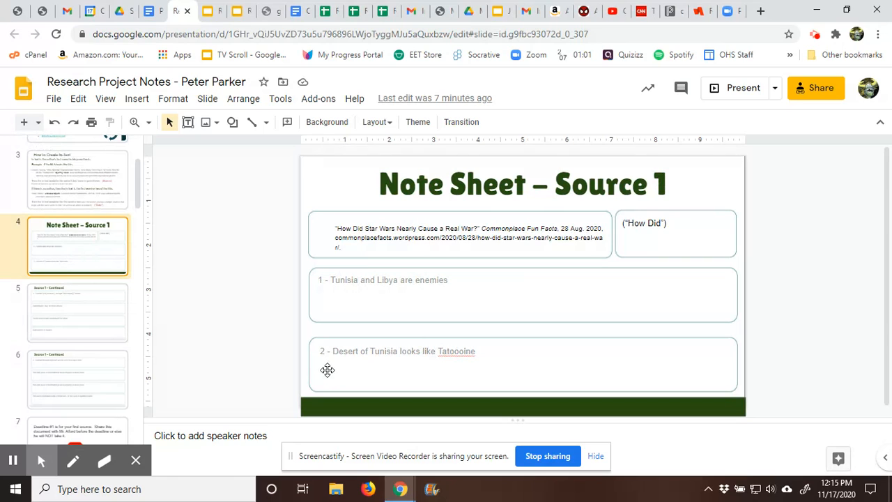
mouse_move(467, 357)
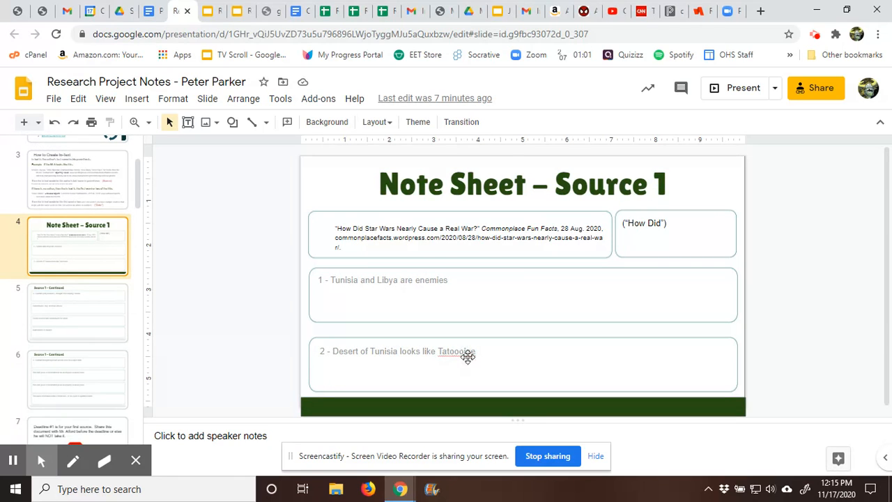
mouse_move(458, 330)
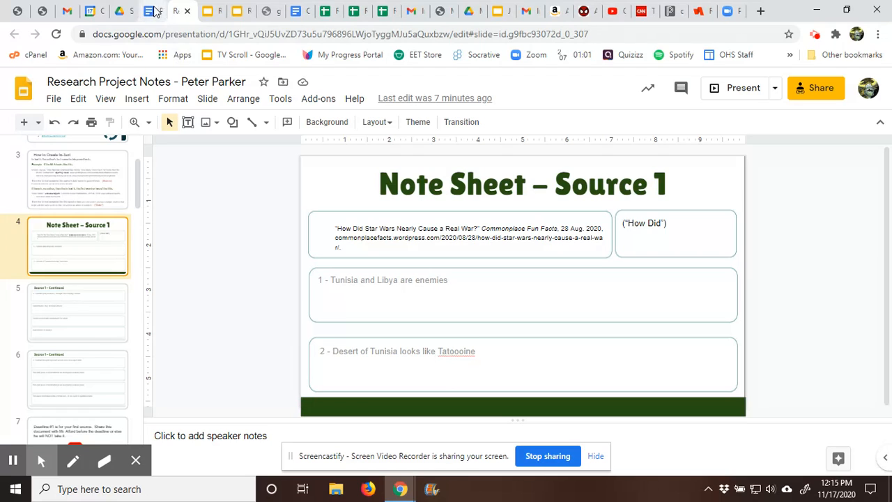
mouse_move(152, 12)
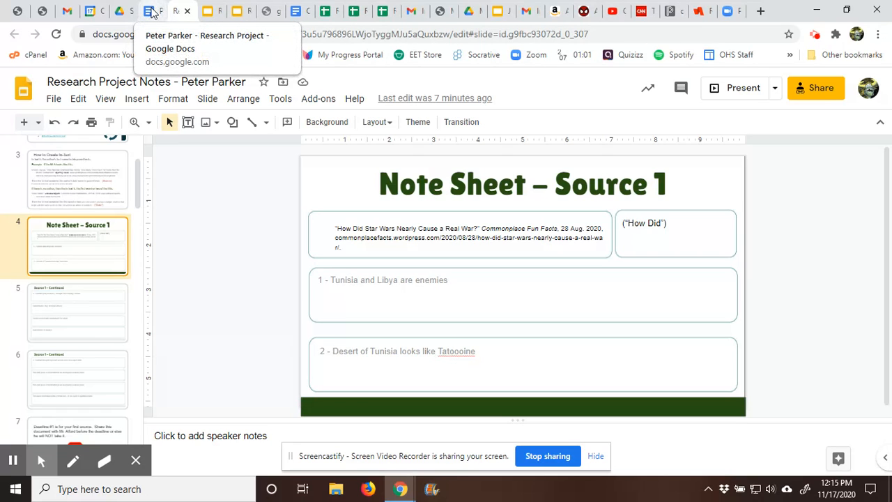
- Add that Lucas needed real desert locations for Tatooine and chose Tunisia for its deserts
left_click(152, 11)
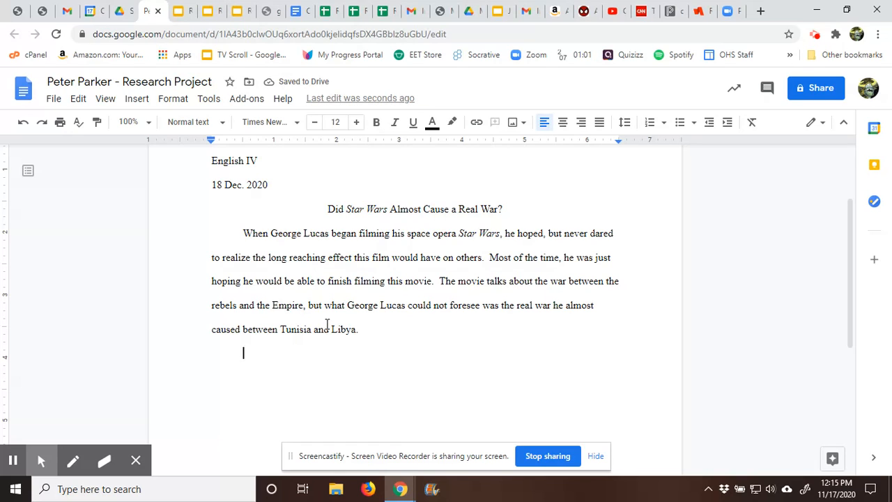
type("George")
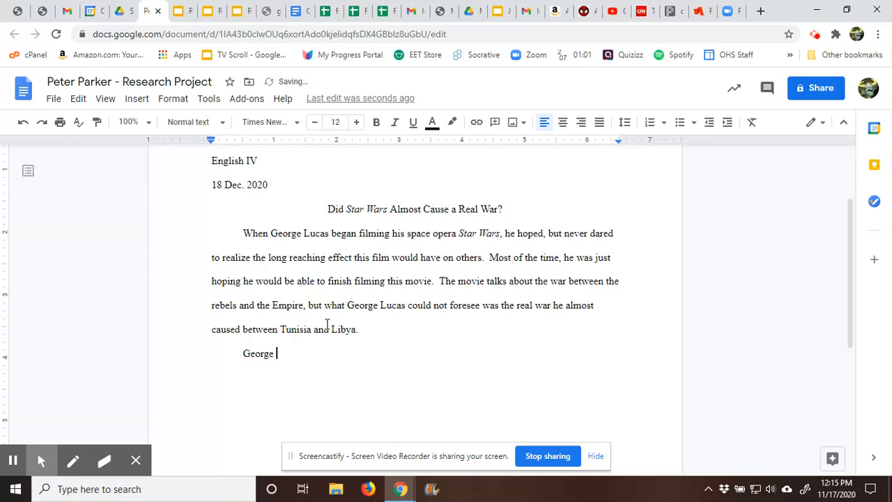
type("Lucas needed a real w")
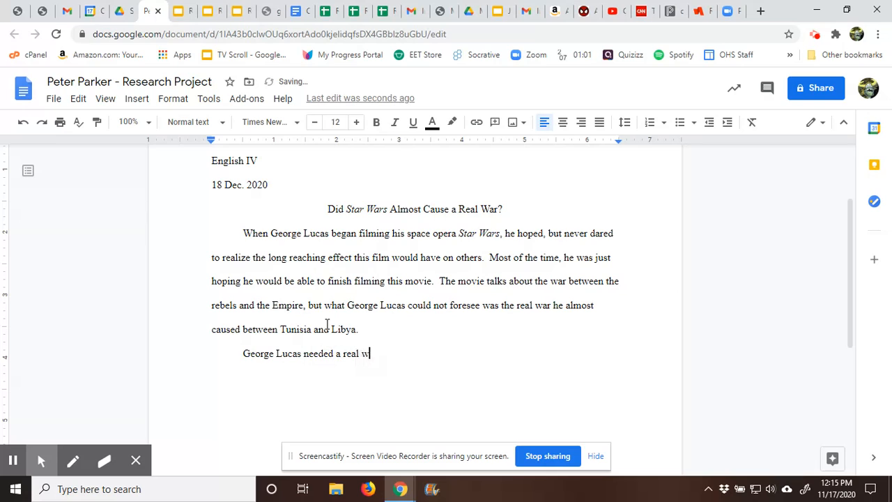
type("orld location to shoot")
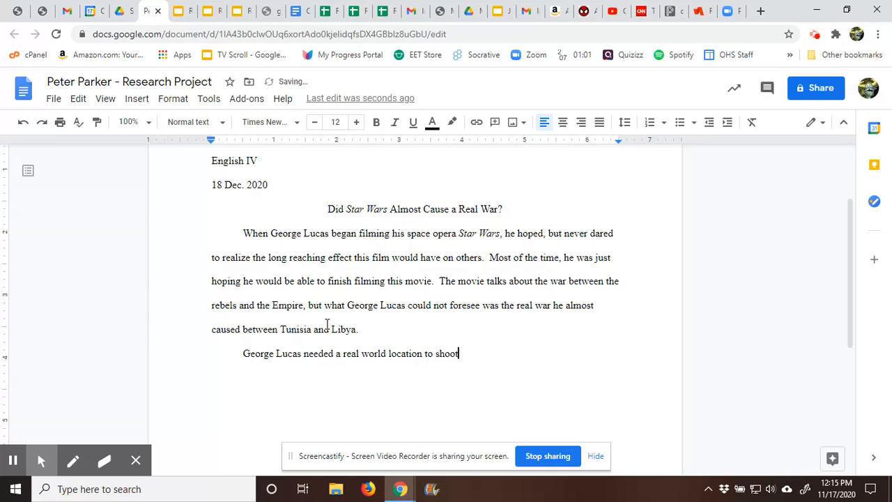
type("scenes for whe")
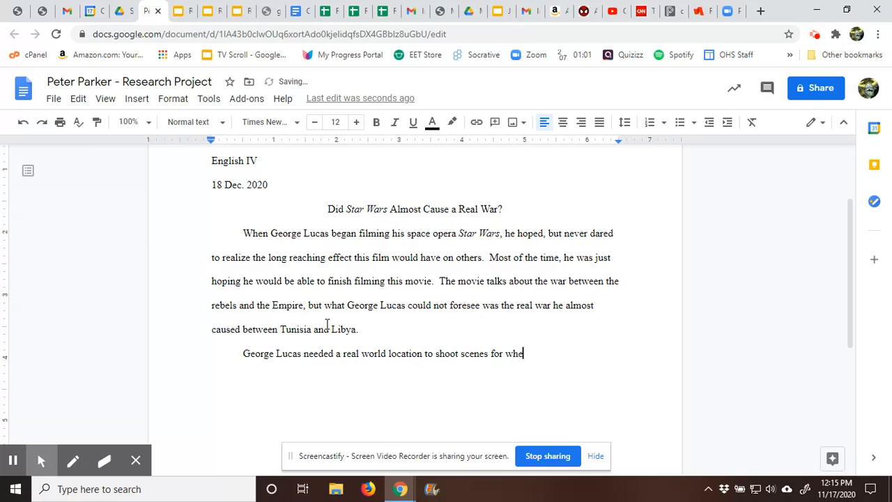
type("n the charact")
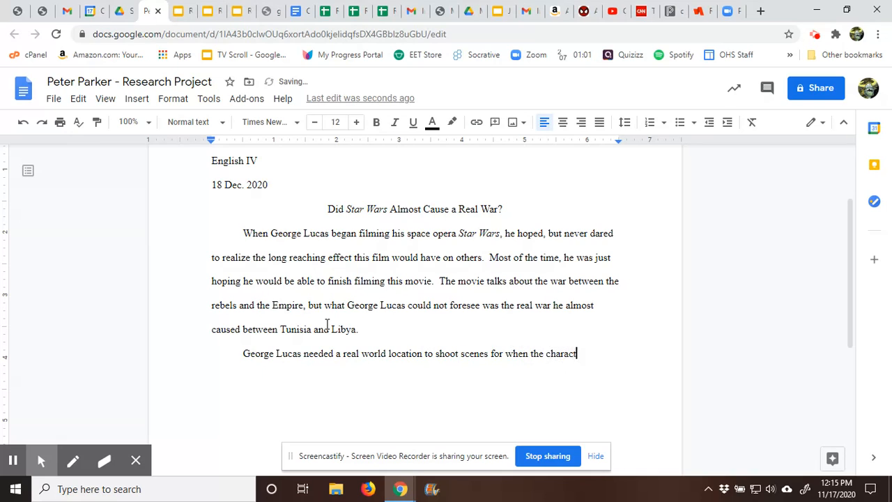
type("ers ae")
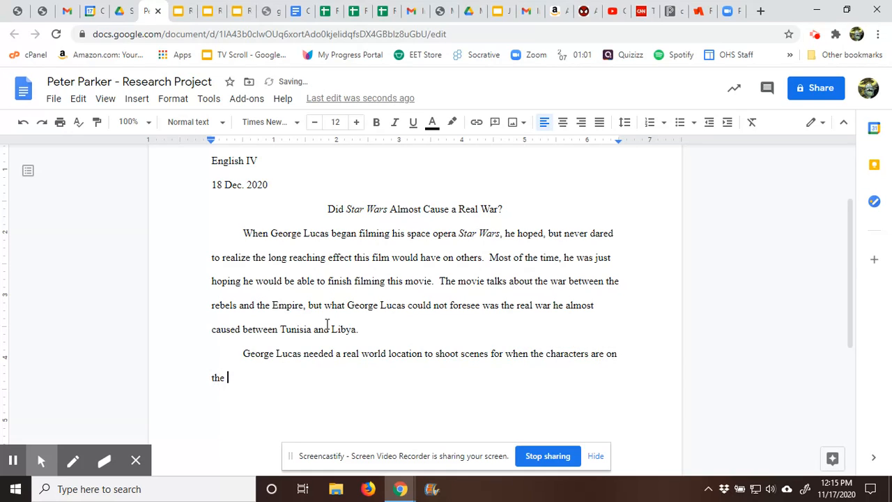
type("desert planet")
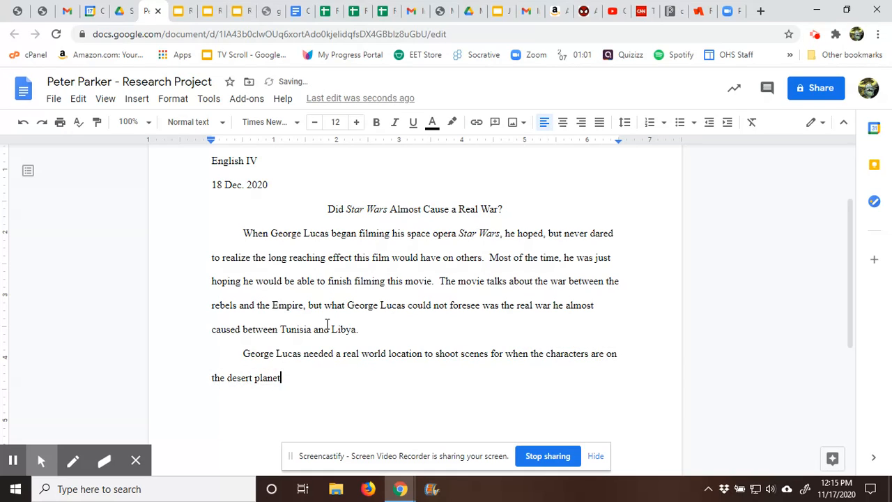
type("of Tatooine.  He")
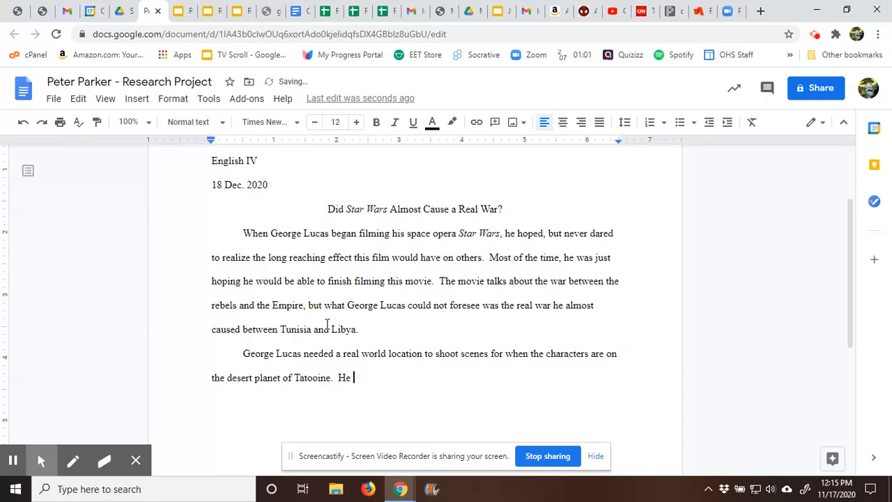
type("chose Tunisia since")
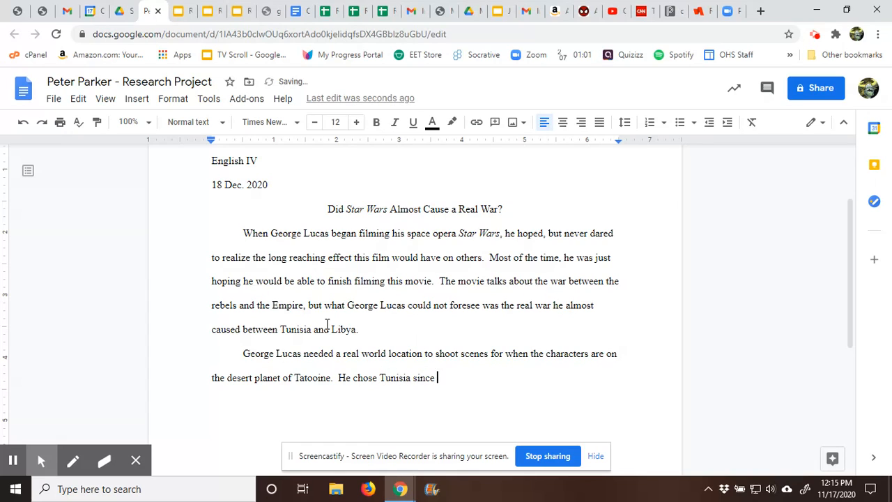
type("it has plenty")
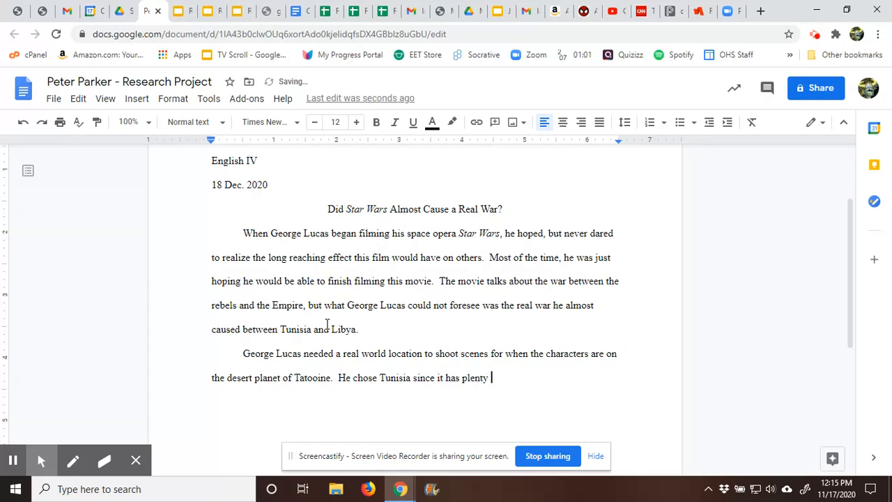
type("of desert")
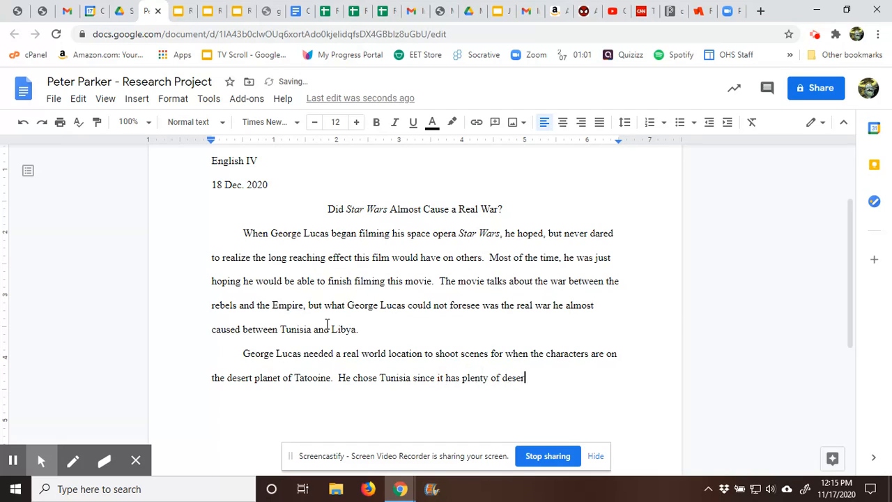
type("t.")
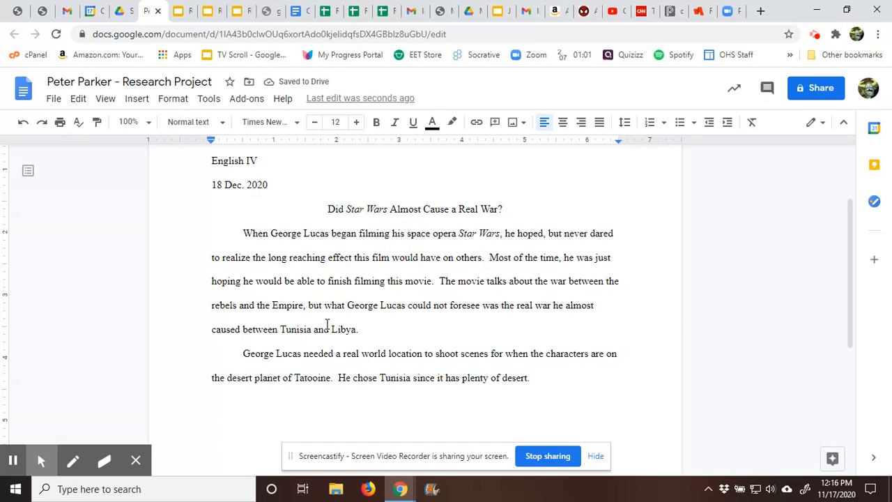
- Add that Lucas did not consider the political tension between Tunisia and Libya
type("What Luc")
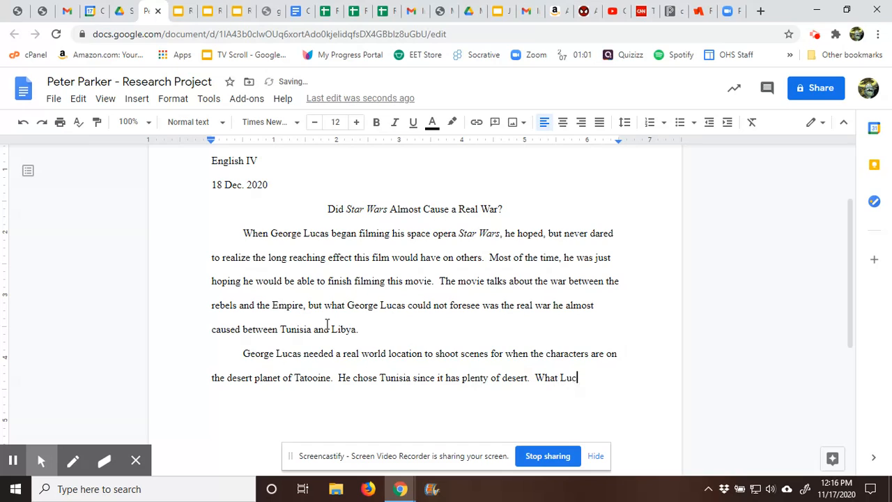
type("as did not")
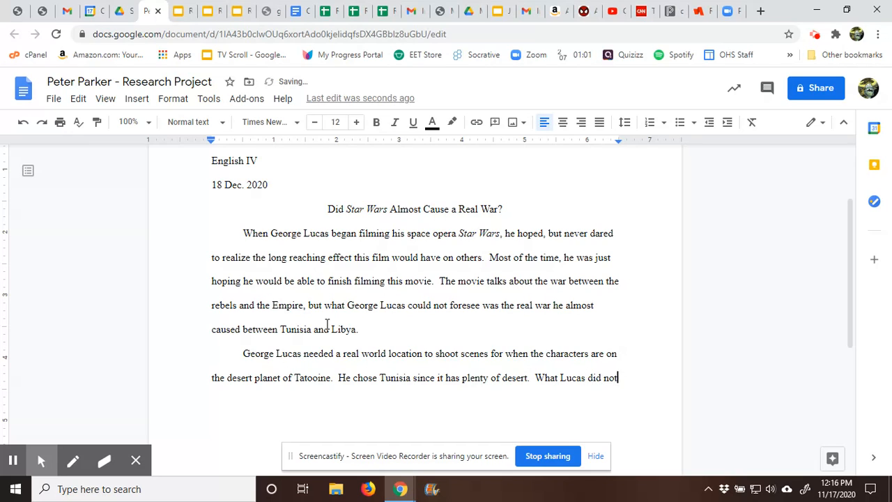
type("take into account was")
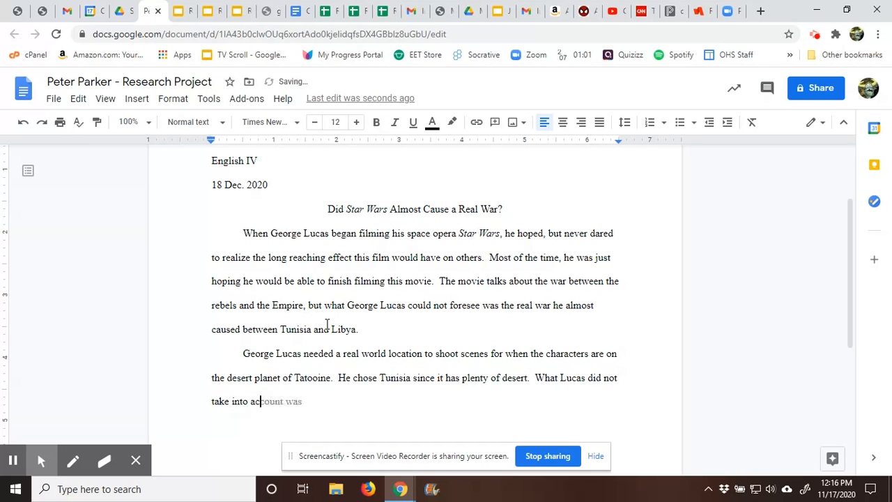
type("count")
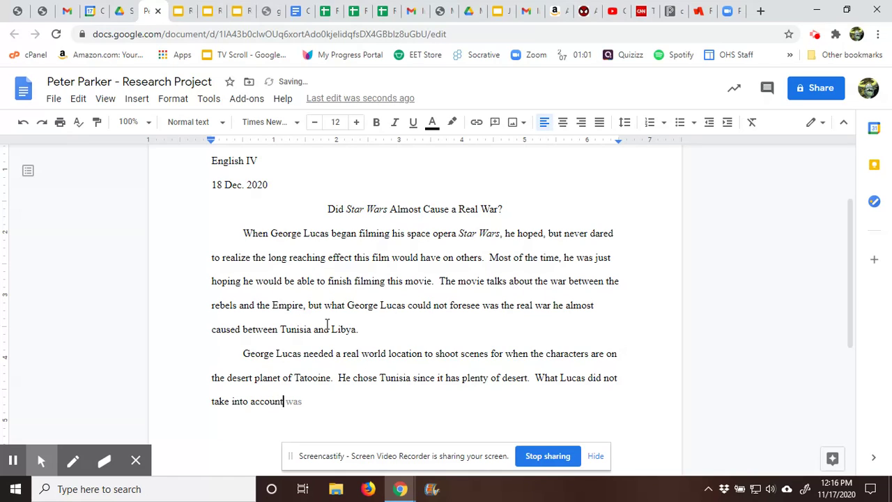
type("the polit")
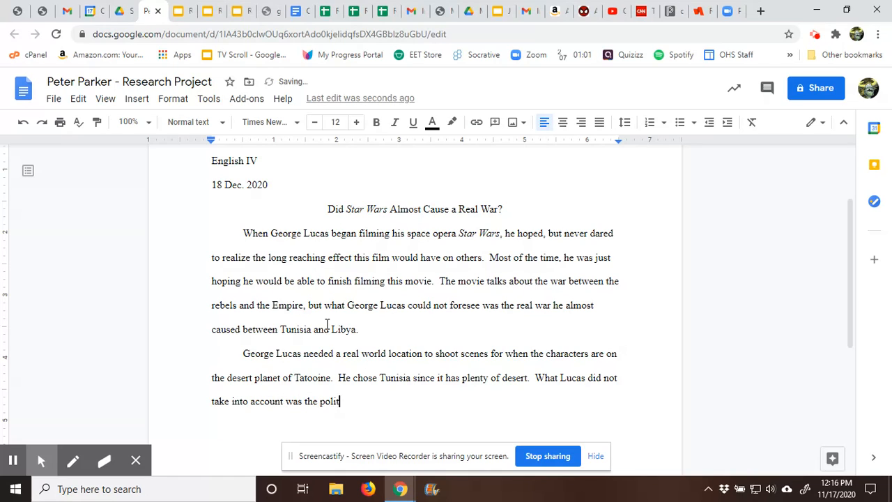
type("ical tension")
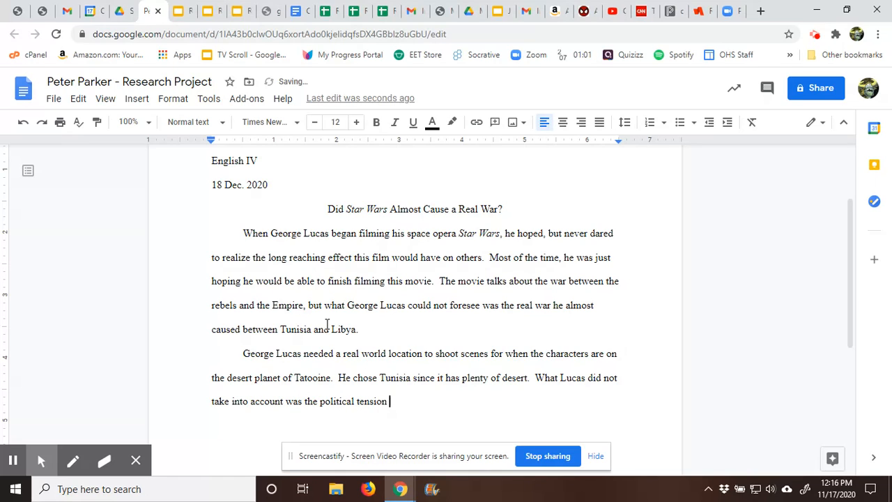
type("between")
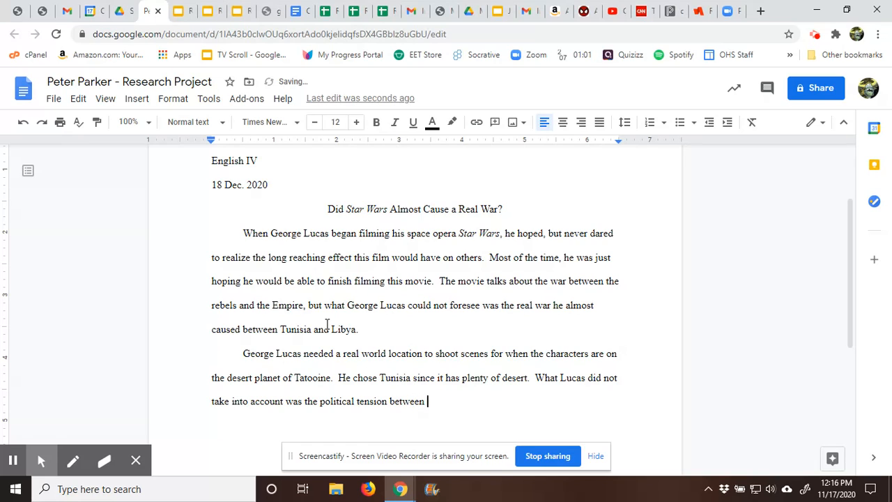
type("Tu")
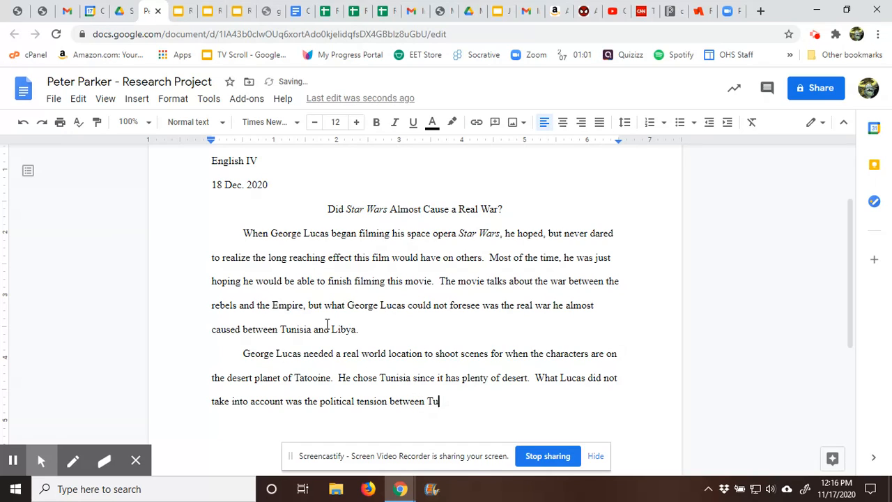
type("nisia and Lu")
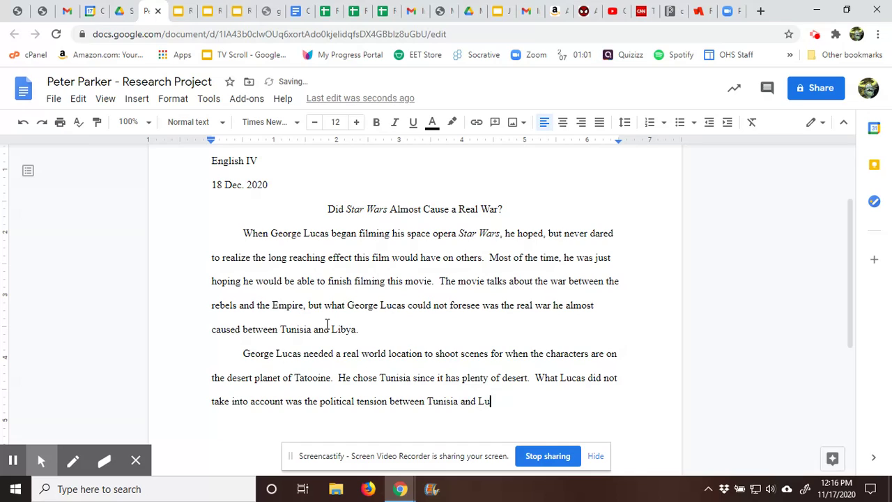
type("bya")
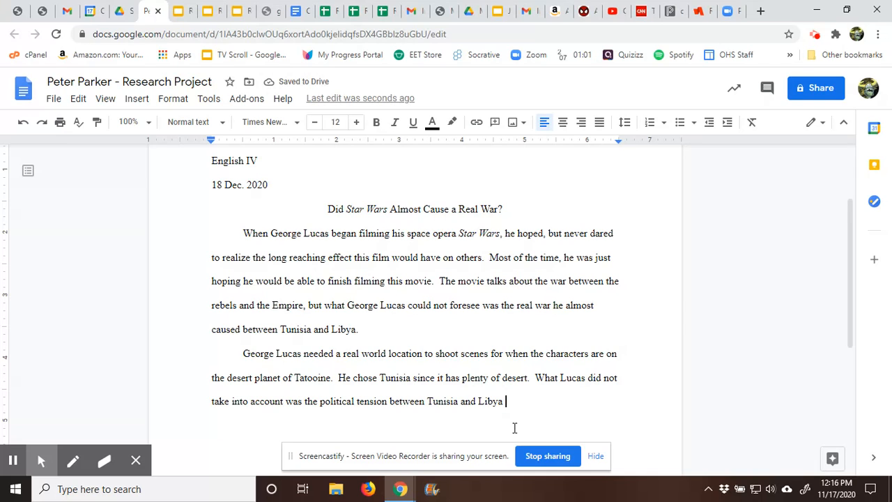
mouse_move(183, 15)
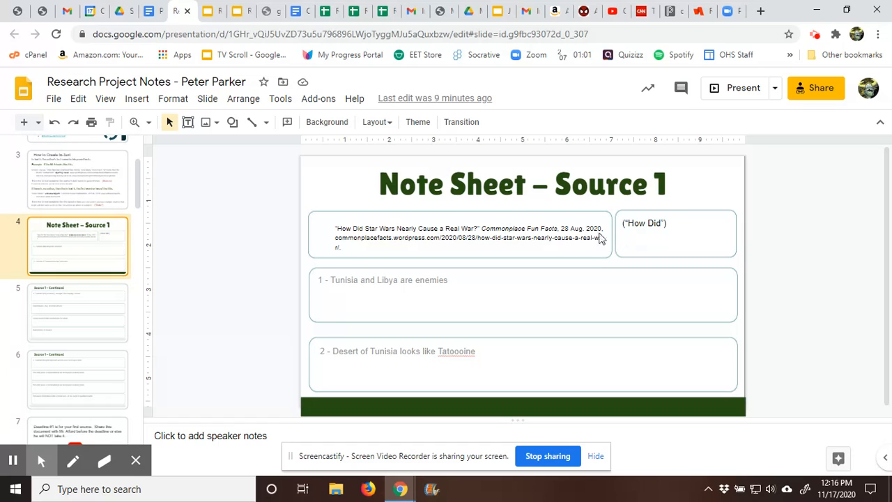
mouse_move(687, 235)
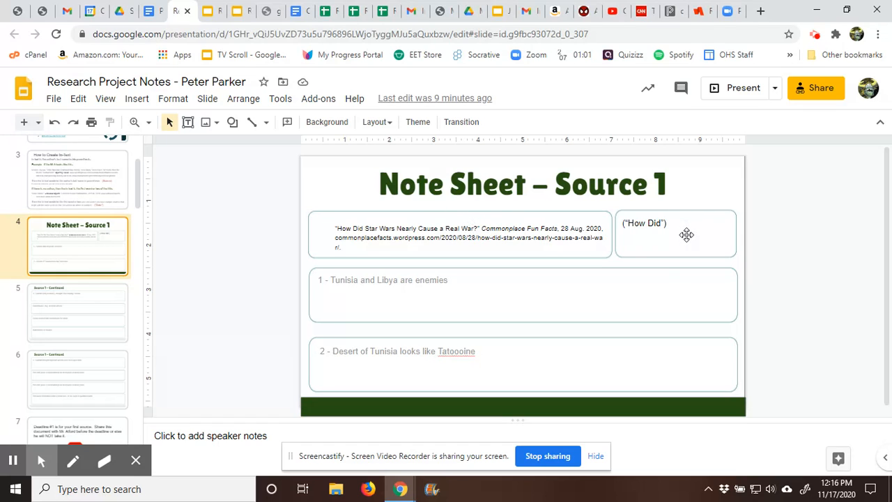
mouse_move(391, 199)
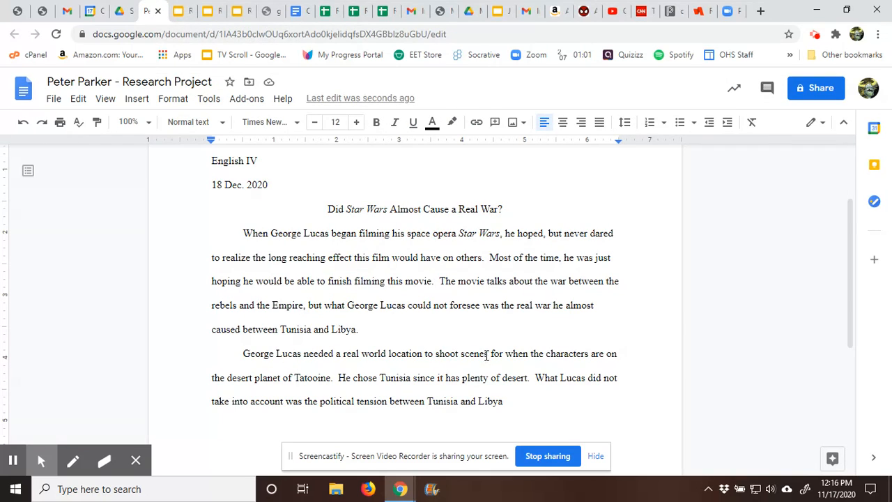
- Cite ("How Did") and add that setting up the shoot nearly started a war between the countries
type("(\"Ho")
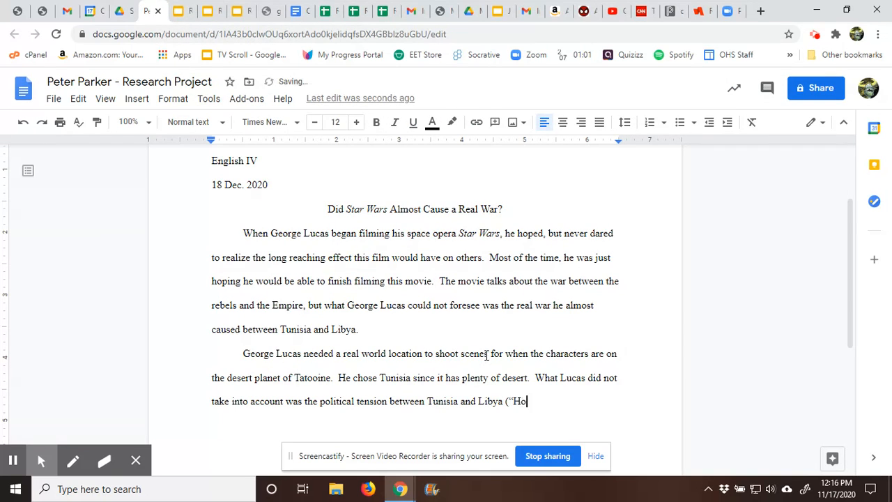
type("w Did\")")
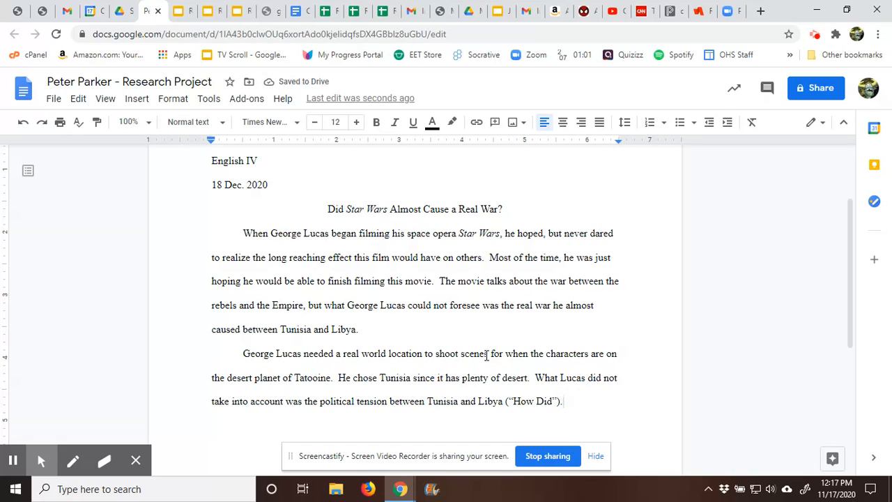
type("Whe")
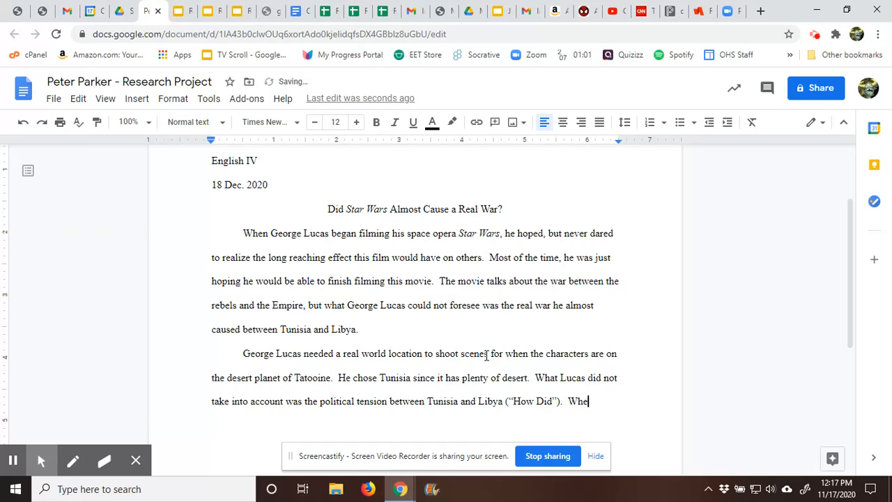
type("n he b")
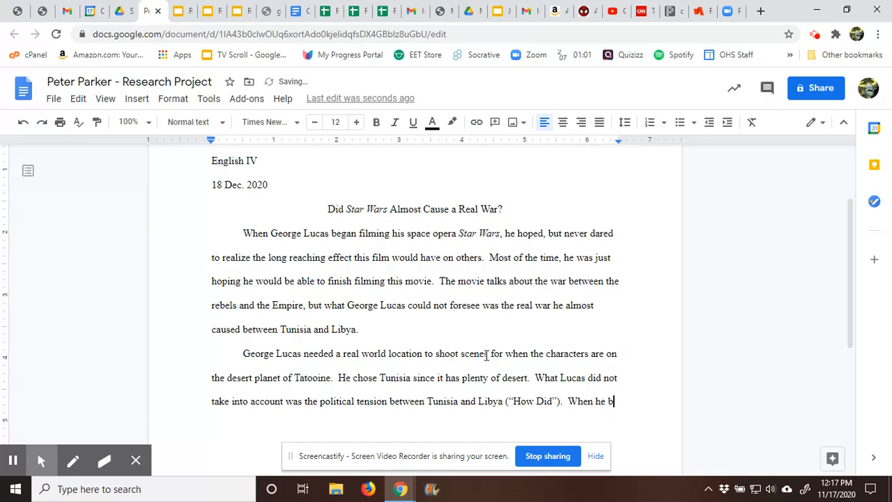
type("egan sett")
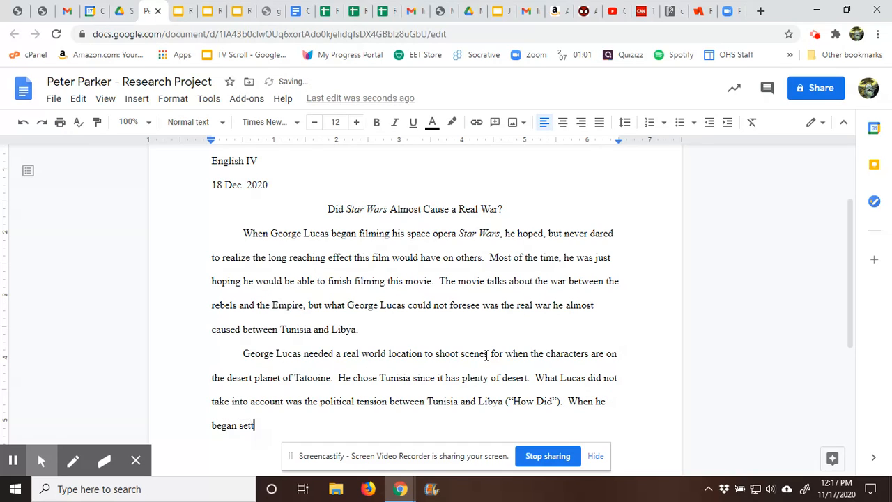
type("ing u")
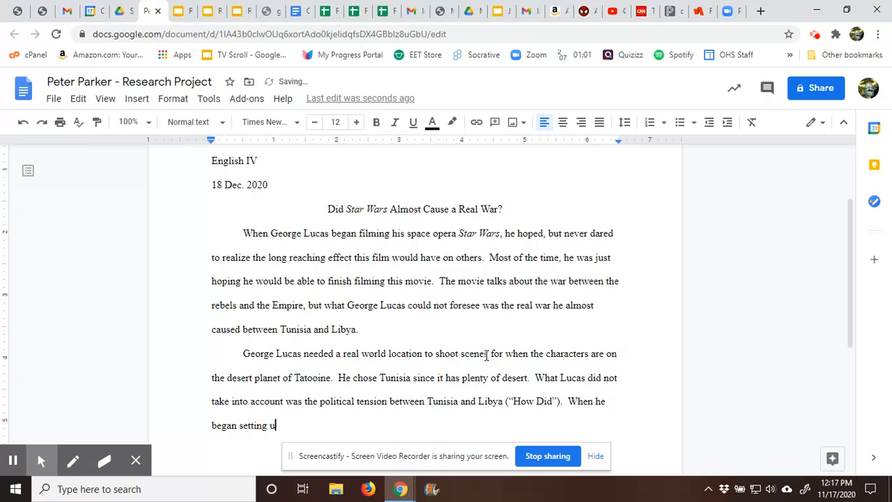
type("p to shoot t")
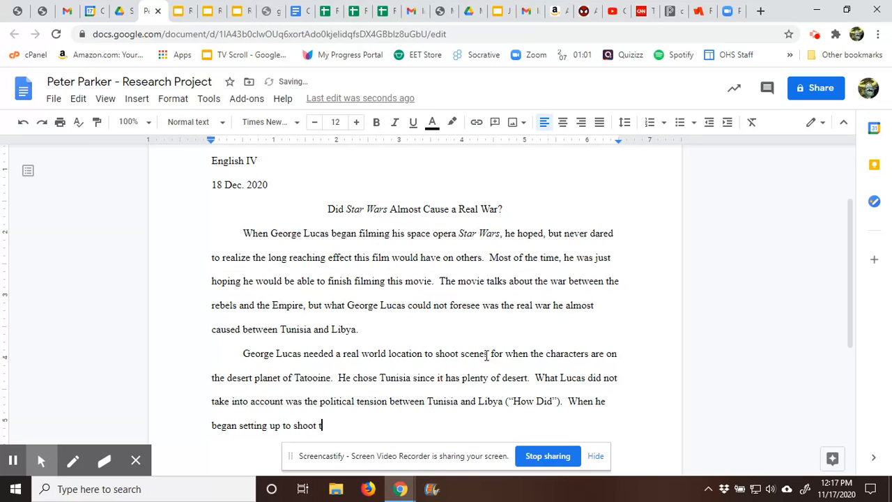
type("he film, he almost set")
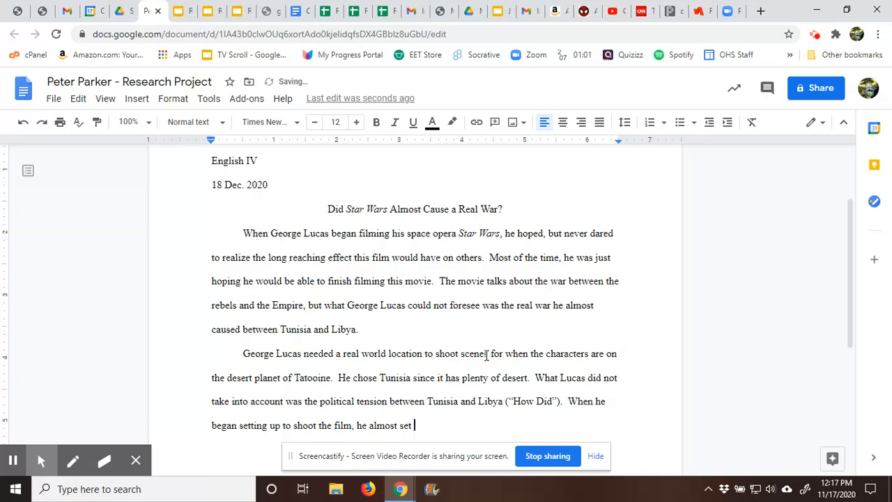
type("off a war beween")
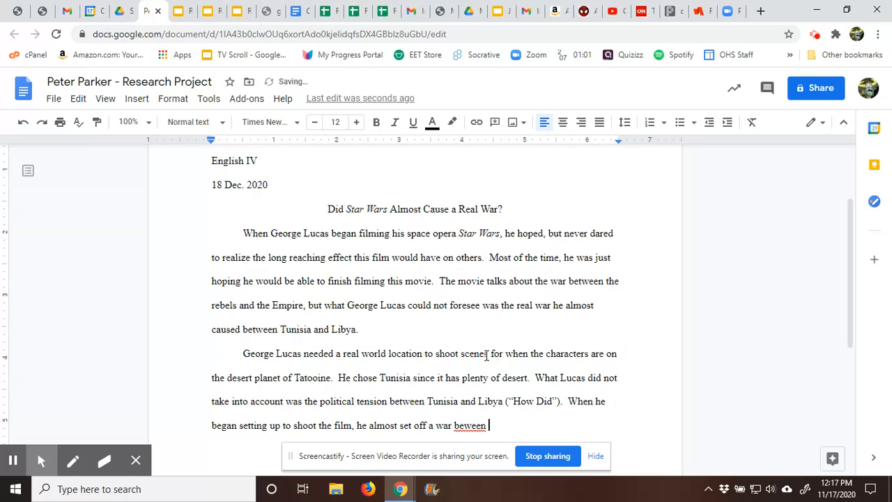
type("the two")
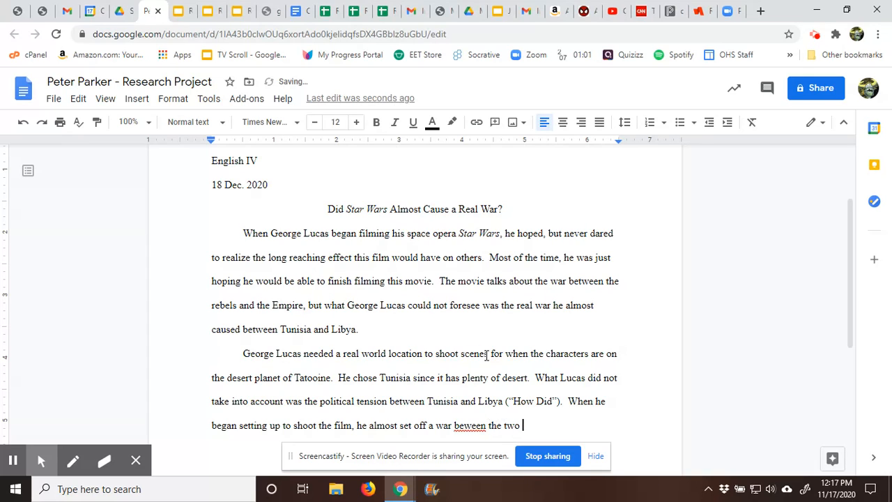
type("countries.")
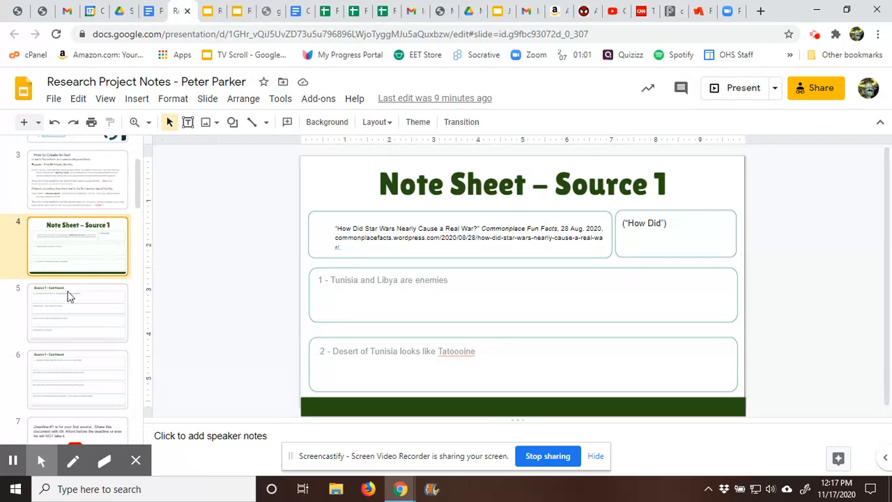
- View the Source 2 note sheets, then the Source 1 – Continued slide on Gaddafi
left_click(76, 316)
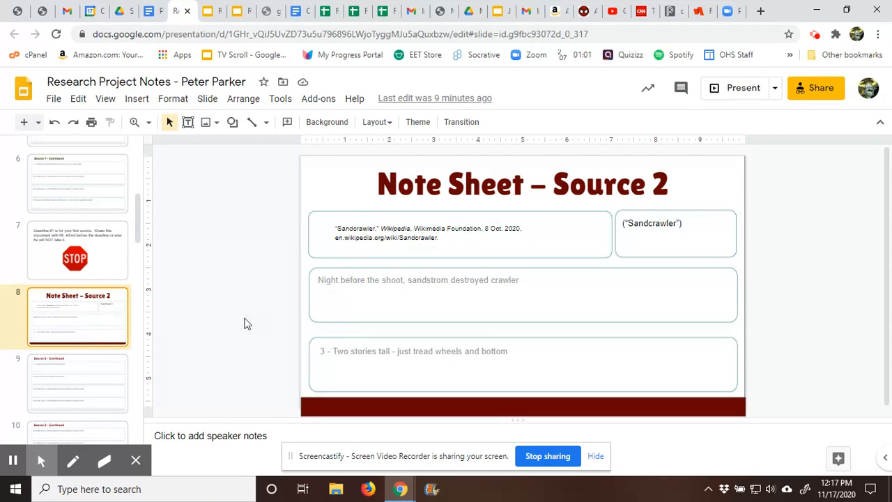
mouse_move(382, 360)
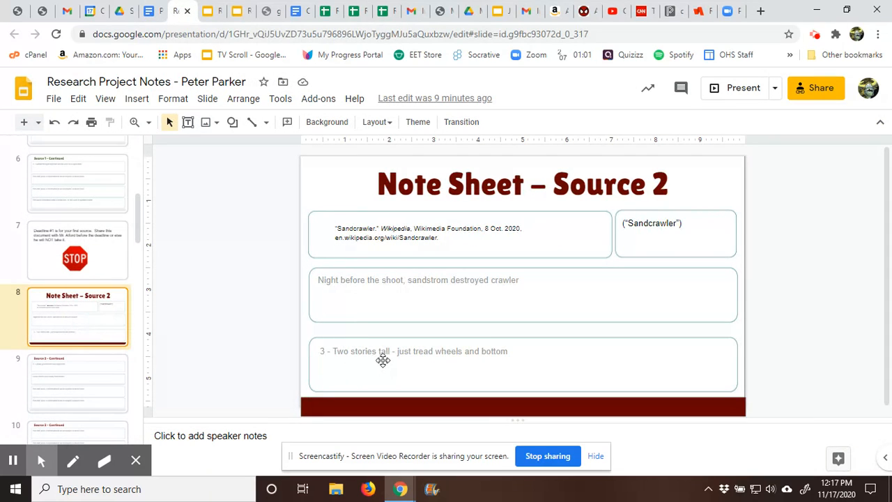
mouse_move(456, 364)
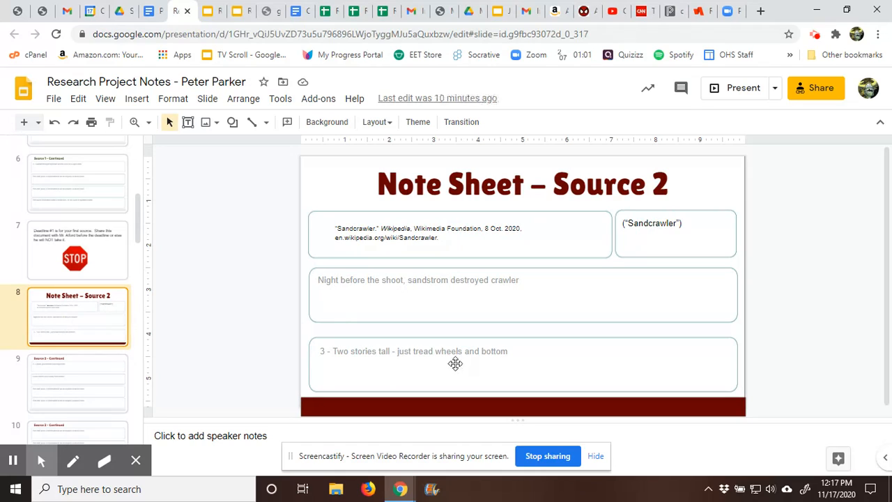
mouse_move(510, 358)
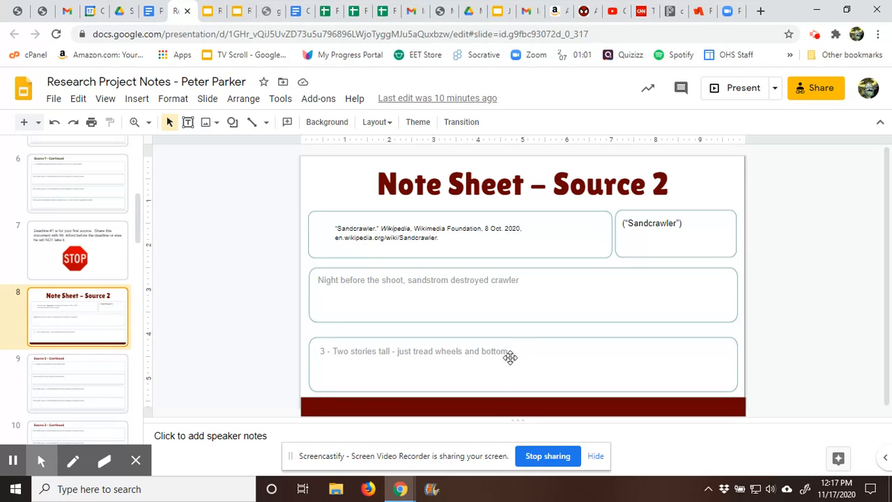
mouse_move(640, 243)
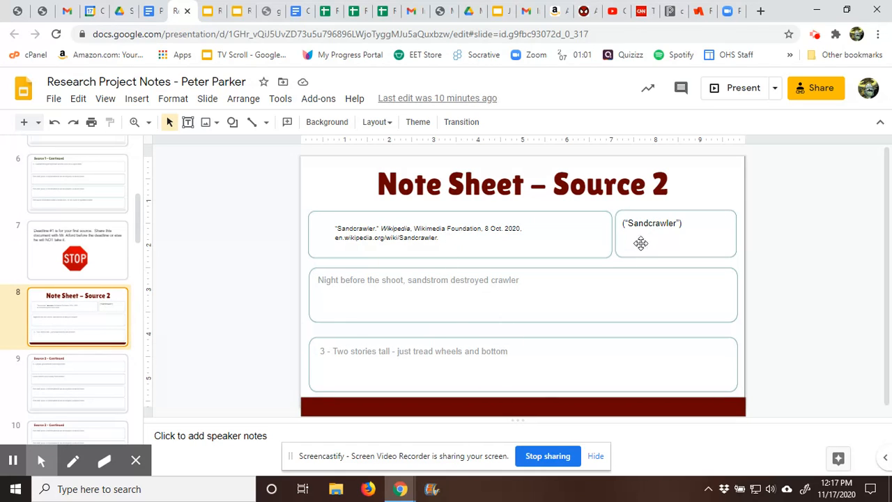
mouse_move(328, 213)
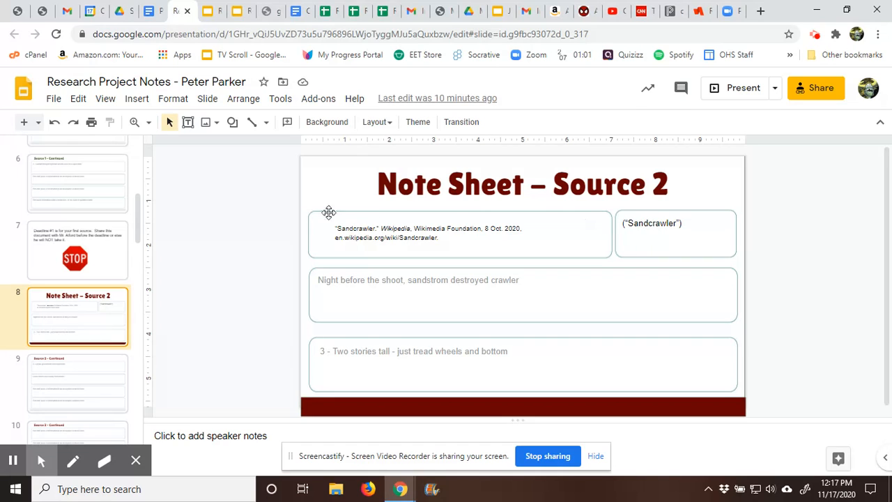
mouse_move(643, 231)
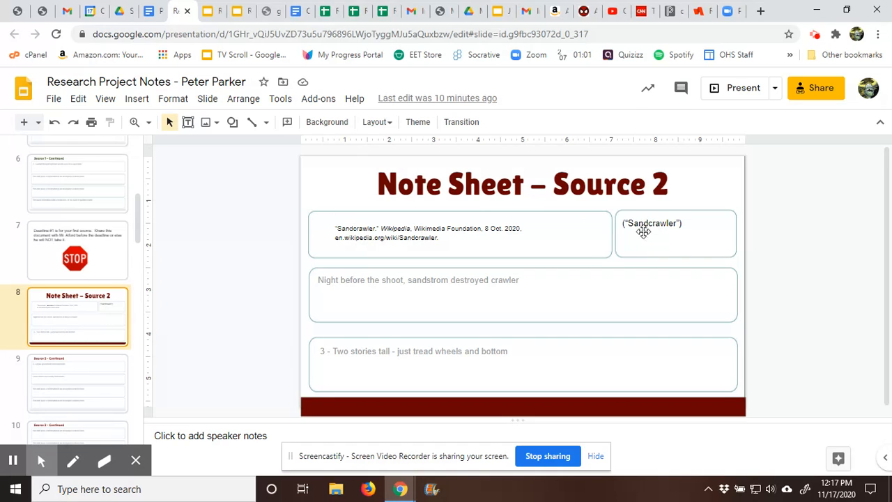
mouse_move(659, 229)
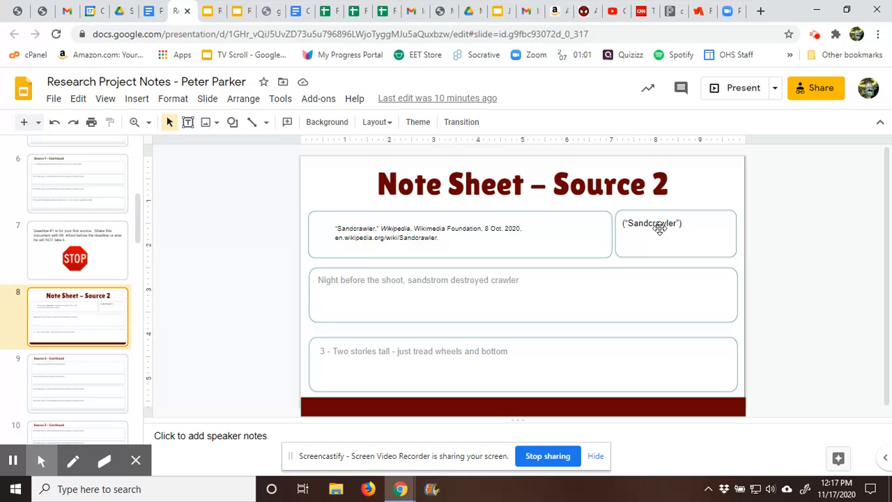
mouse_move(363, 362)
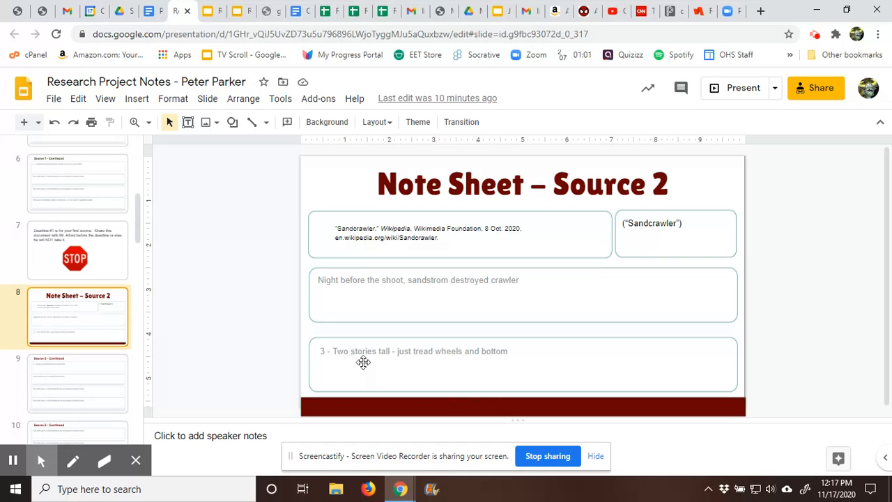
mouse_move(188, 327)
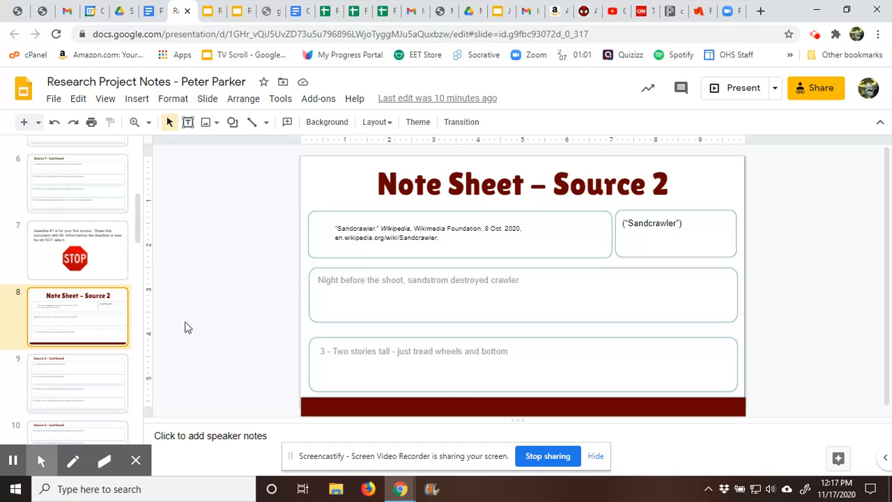
left_click(76, 382)
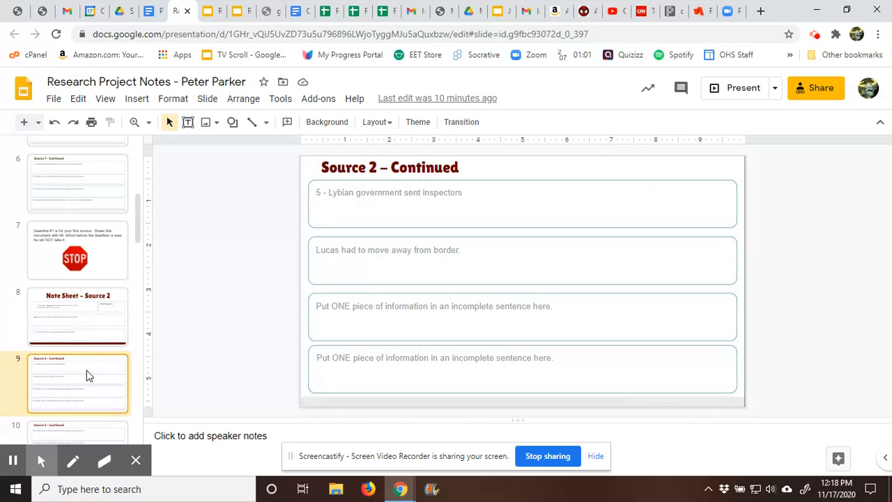
scroll("up", 3)
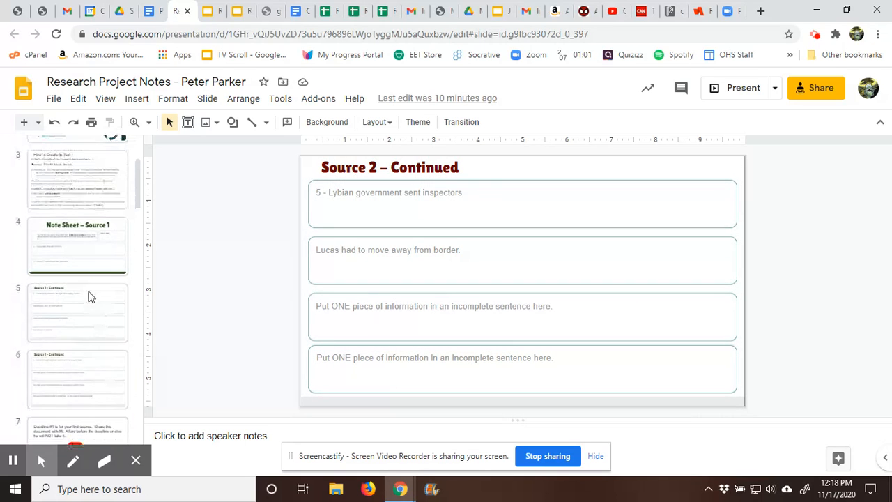
left_click(78, 312)
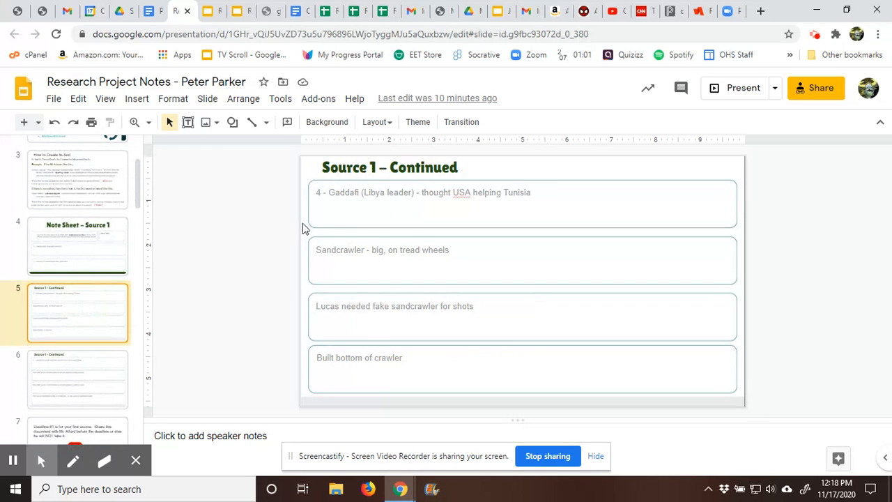
mouse_move(339, 216)
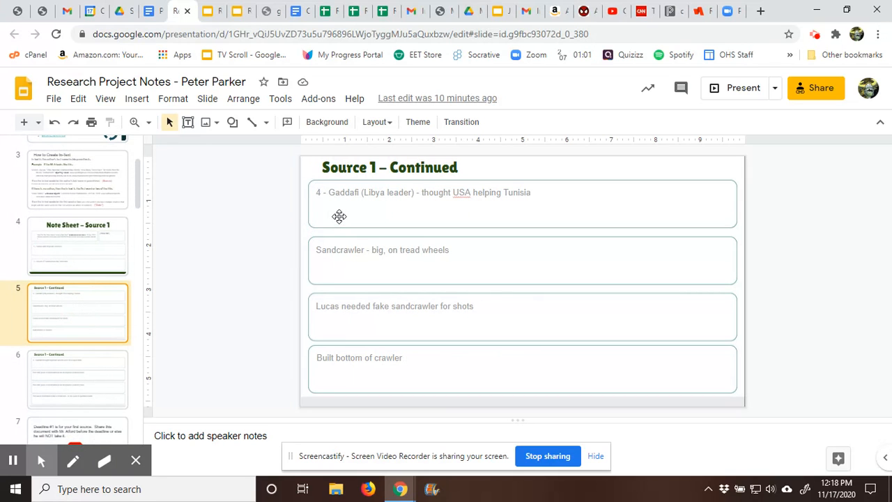
- Start a new paragraph about building a fake Jawa sandcrawler, cited ("Sandcrawler")
left_click(152, 10)
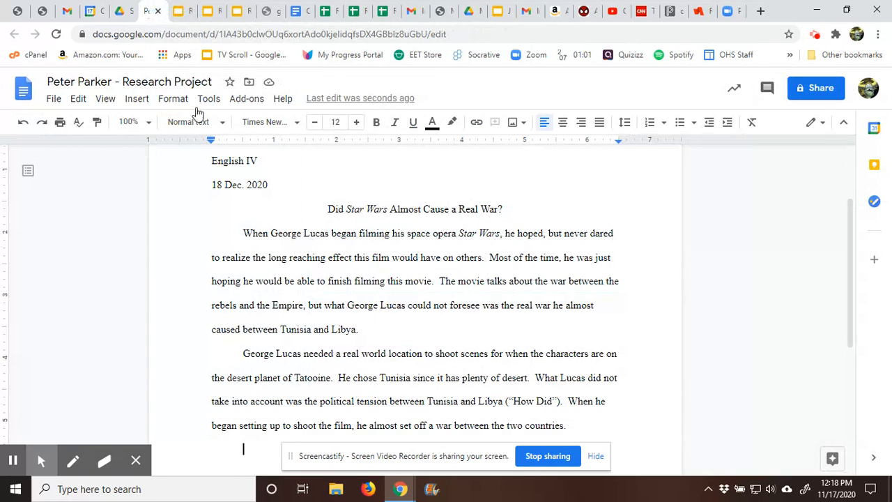
scroll("down", 3)
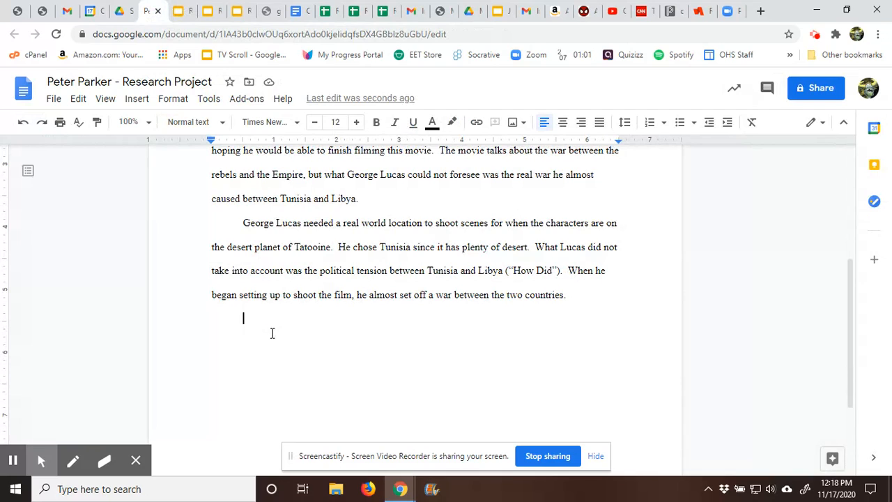
mouse_move(99, 343)
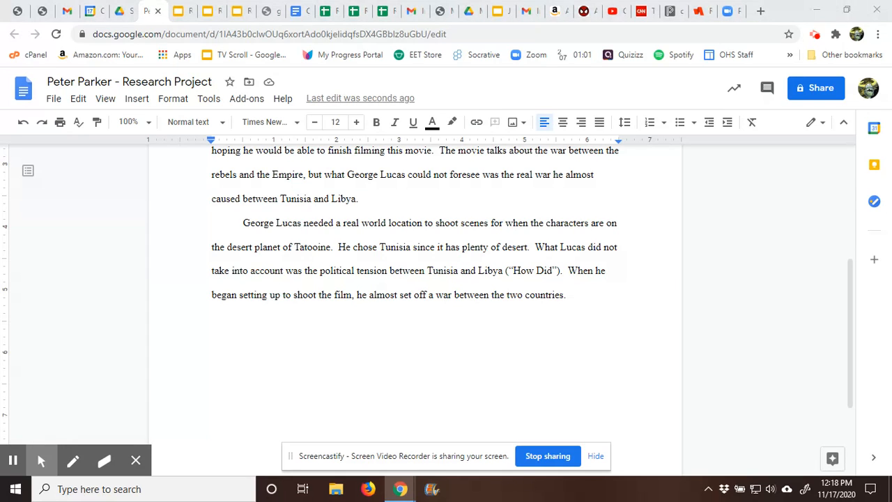
left_click(253, 323)
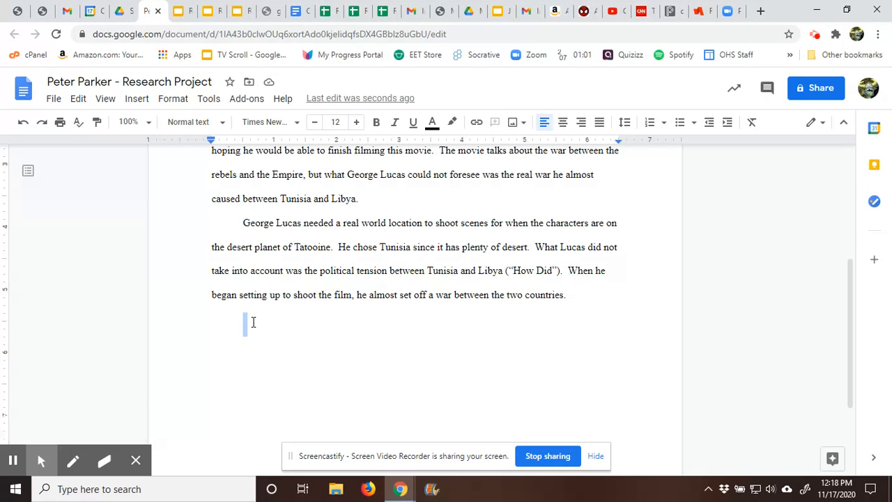
type("Lucas needed to build a fake sandcrawler, a giant vehicle that carries Jawas.  All he needed was the bottom of the vehicle for filming on location, so he set his prop team to building a two-story base on treadwheels")
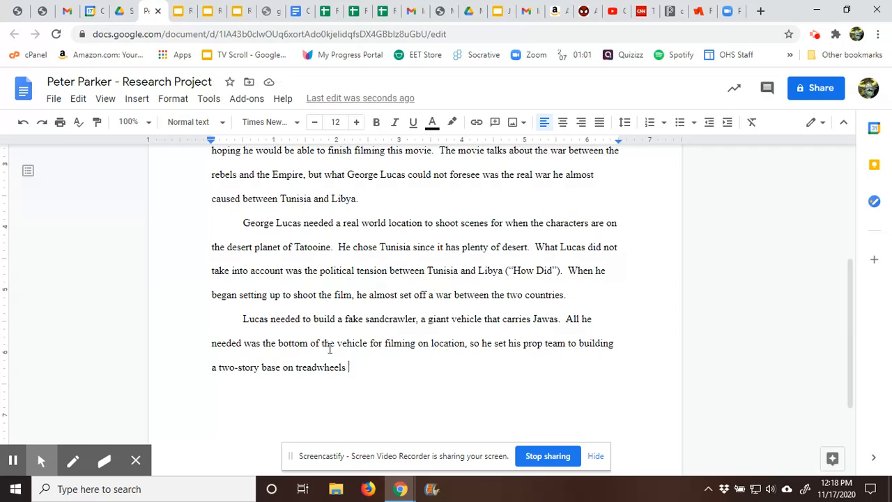
mouse_move(473, 350)
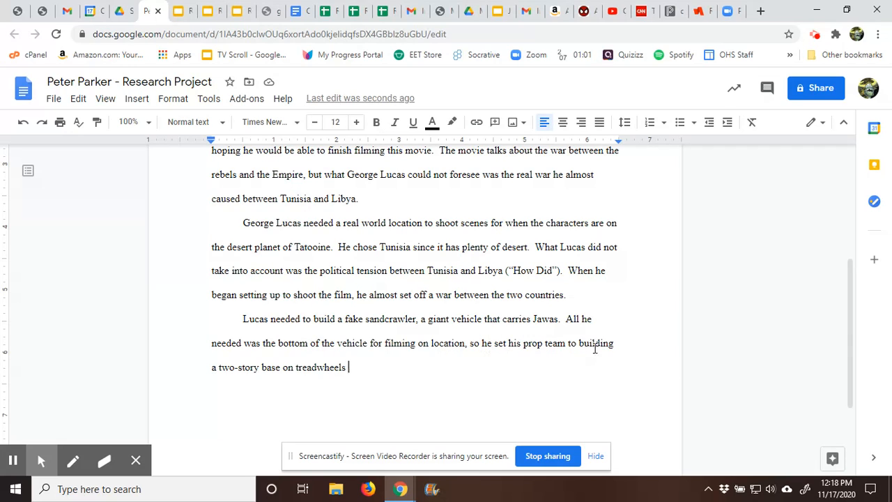
mouse_move(319, 357)
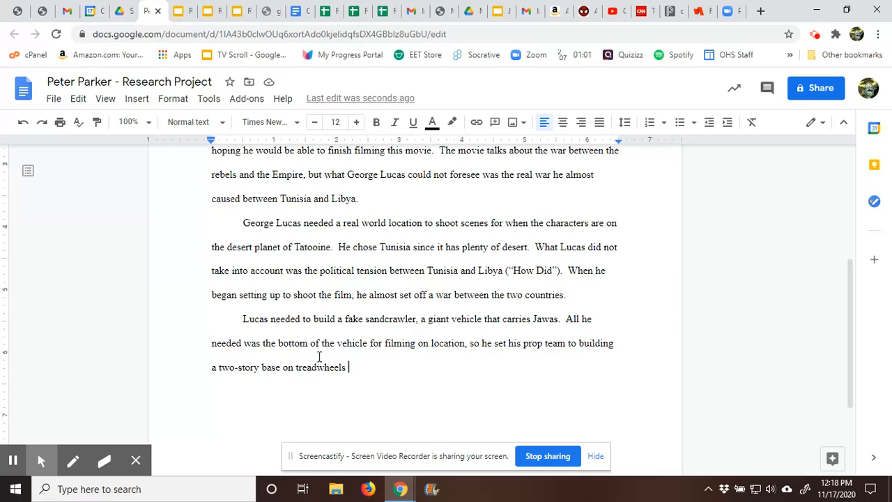
type("(")
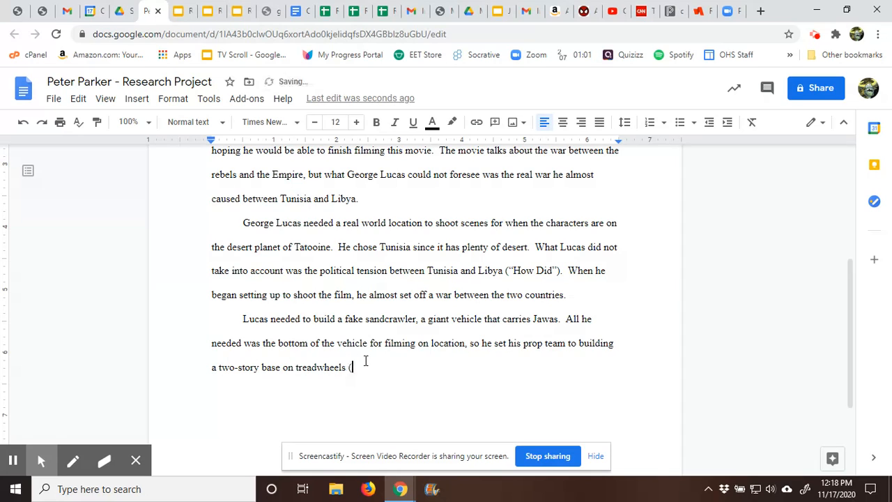
type("\"Sandcr")
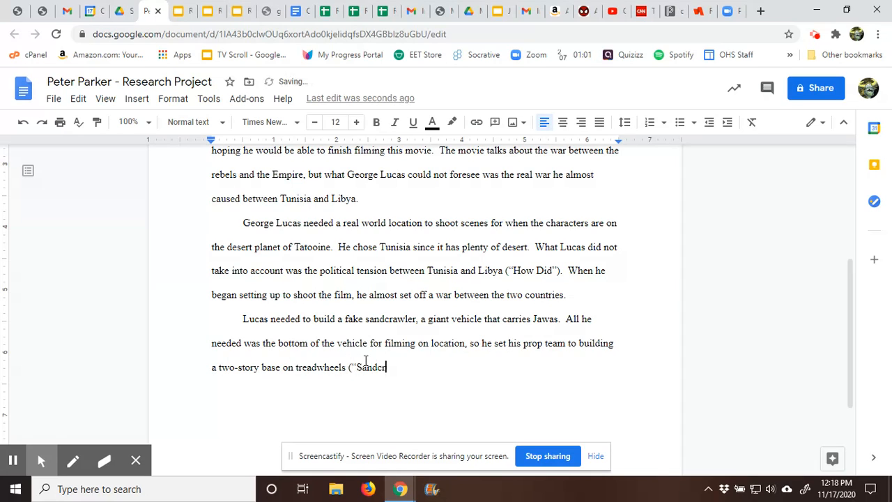
type("crawler\")")
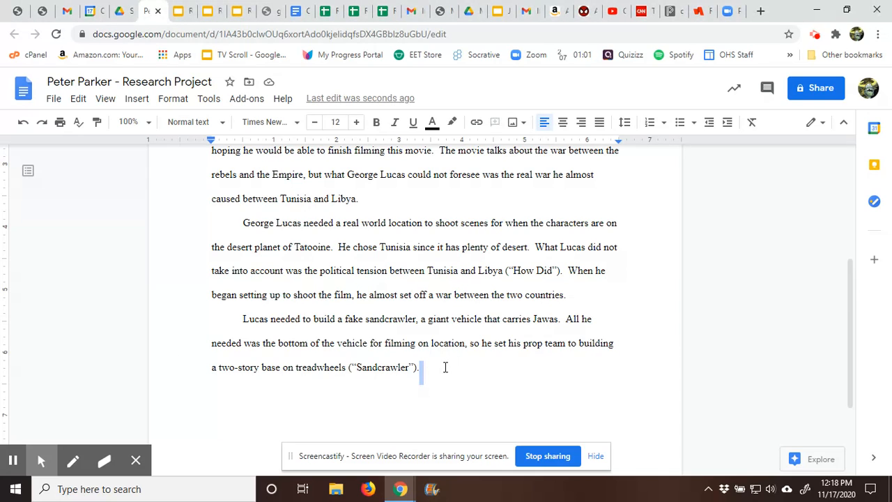
- Add Gaddafi's belief that Americans were helping Tunisia, cited ("How Did"), then view Source 2 – Continued
type("Gaddafi, the leader of Libya, thought this was the Americans helping Tunisia build a super tank (")
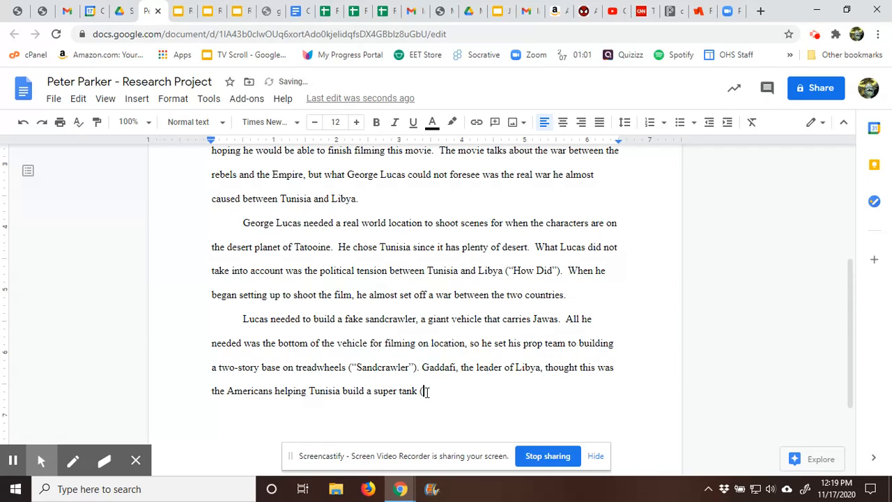
type("\"How")
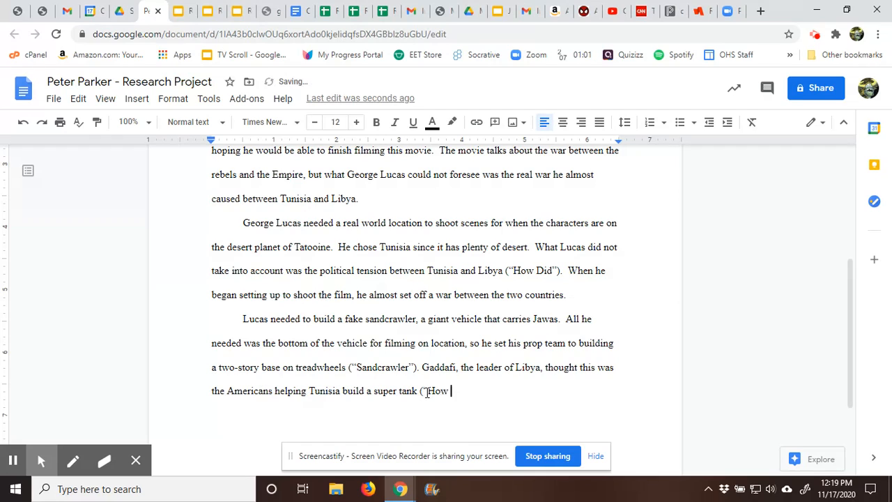
type("Did\")")
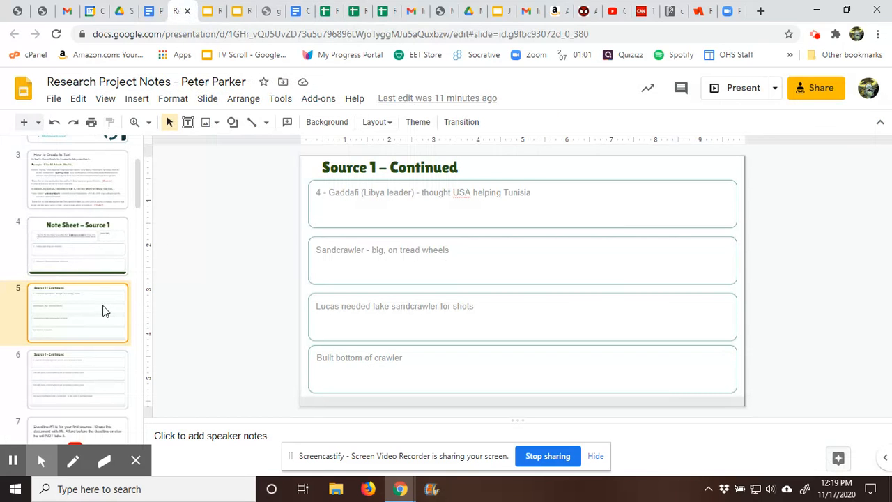
left_click(77, 382)
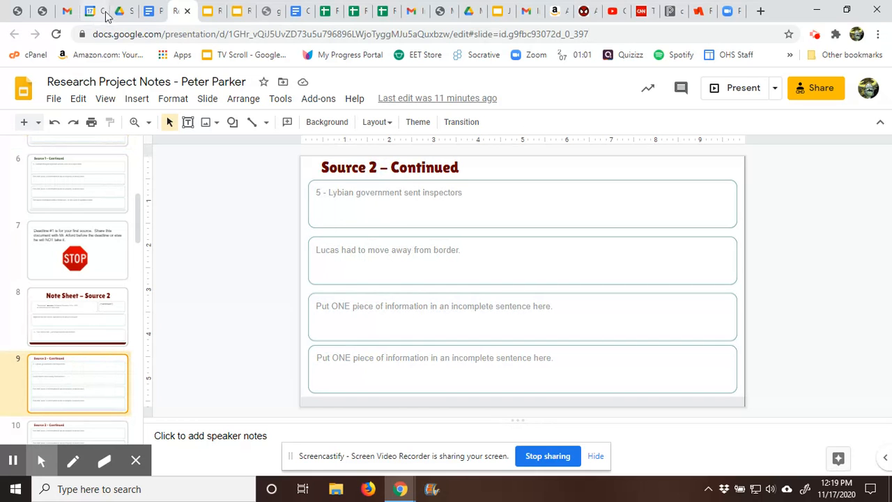
- Add that inspectors crossed the border and Lucas moved his set, cited ("Sandcrawler")
left_click(152, 11)
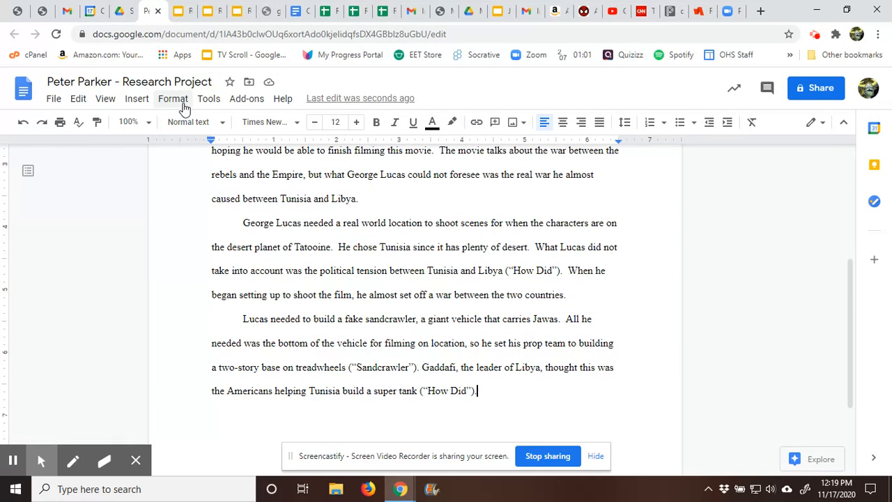
type("He sent")
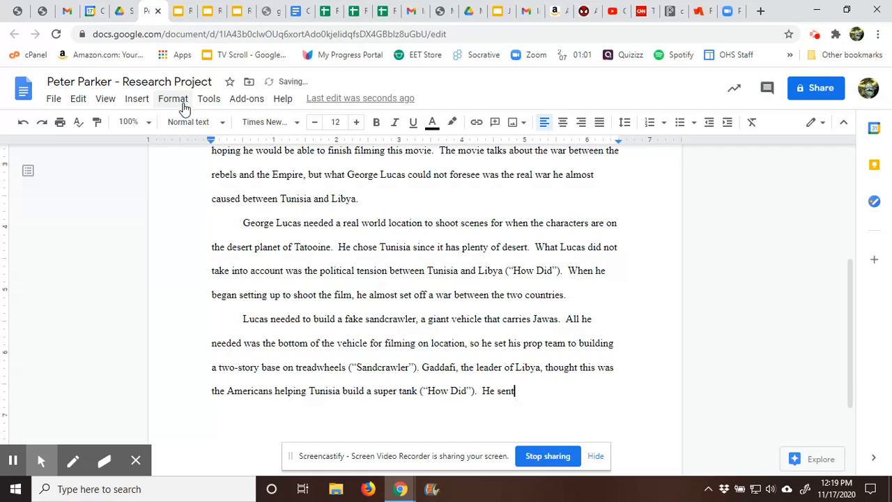
type("inspectors")
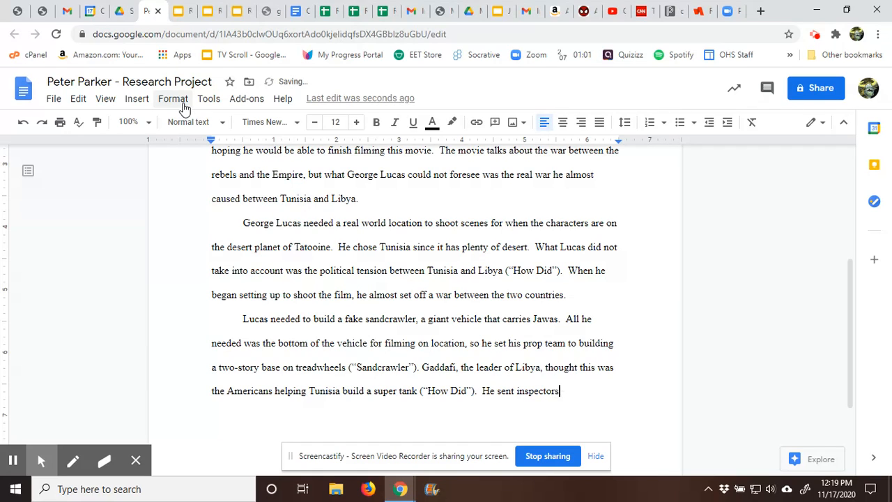
type("across t")
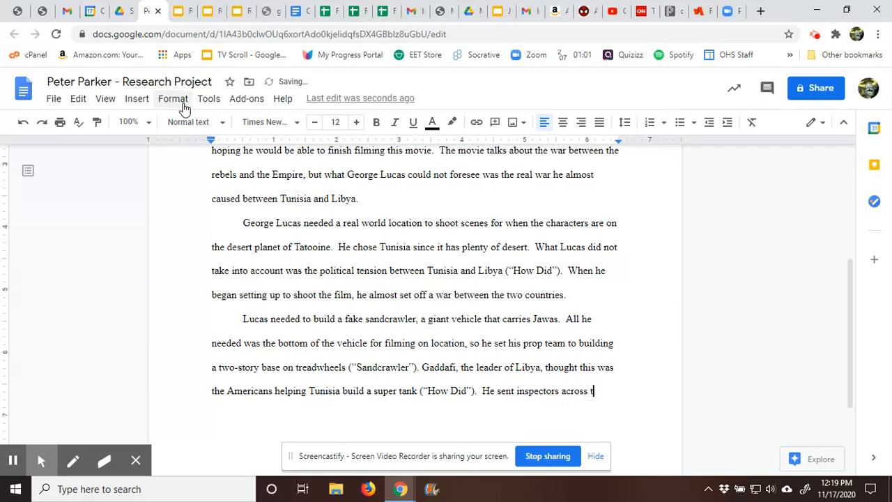
type("he border an")
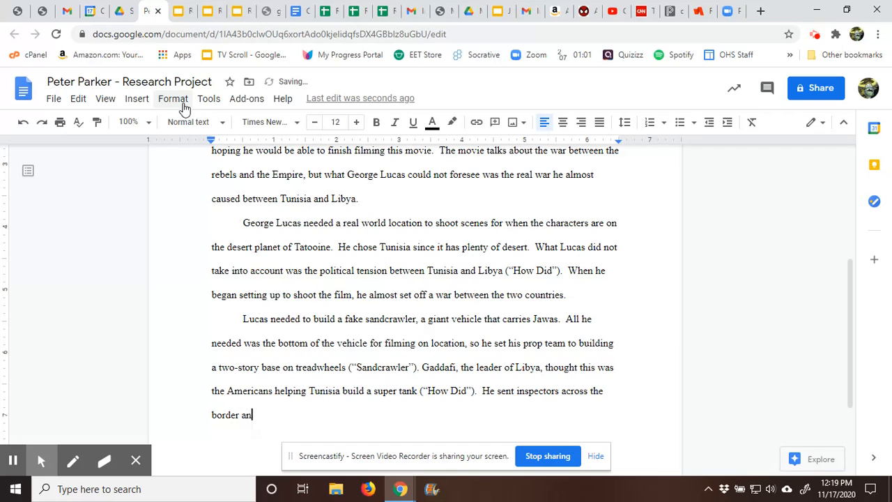
type("d Lucas")
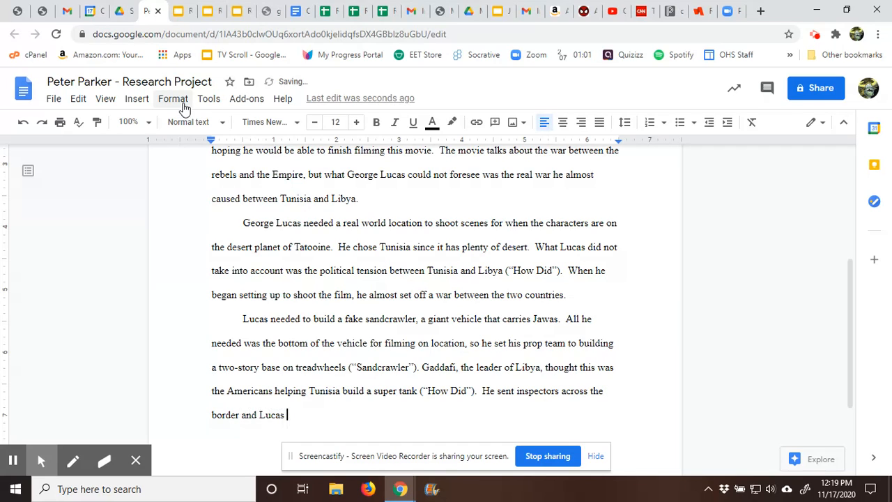
type("had to mov")
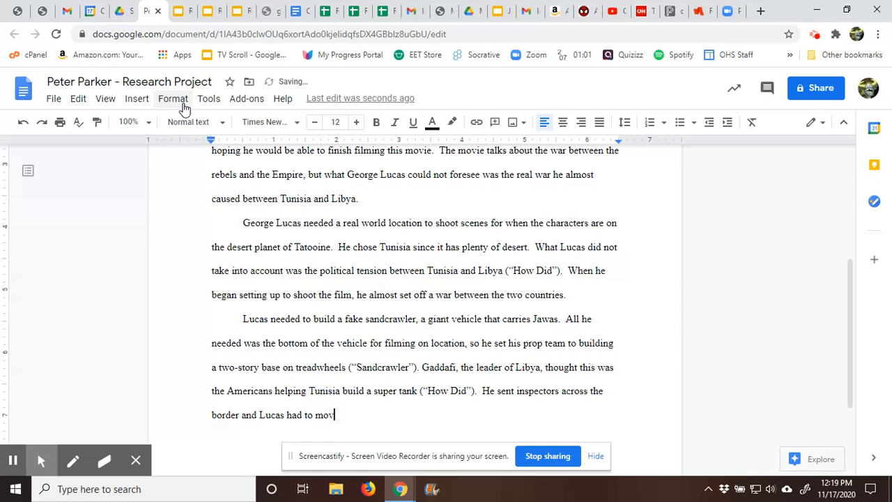
type("e his set")
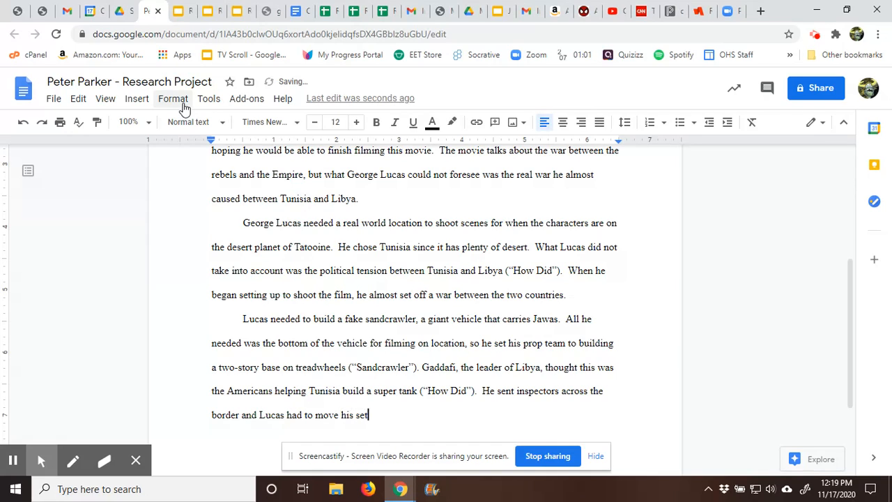
type("(")
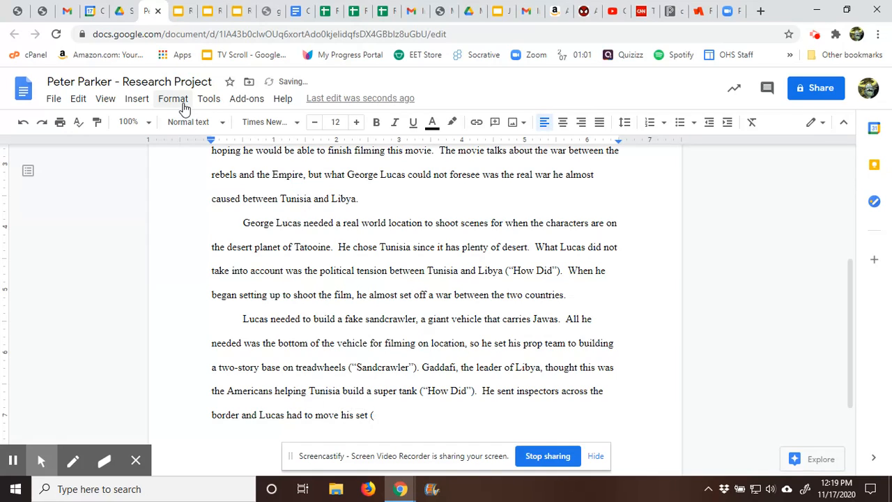
type("\"Sandcraw")
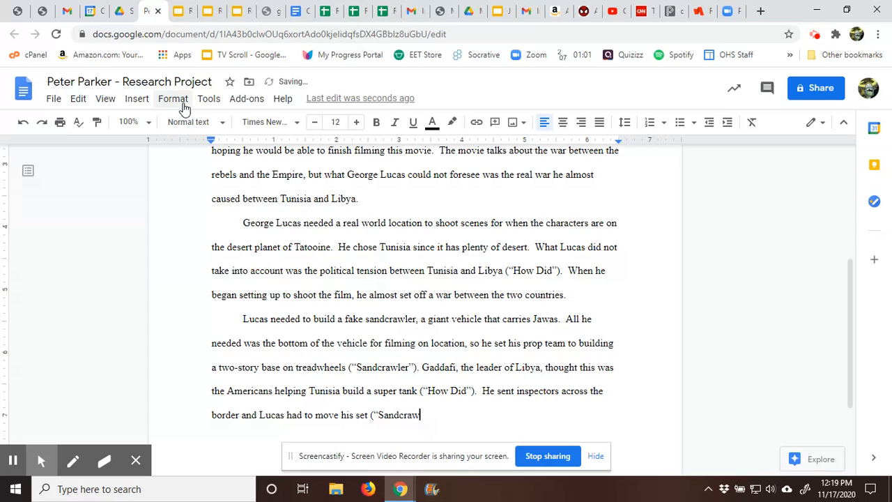
type("ler\").")
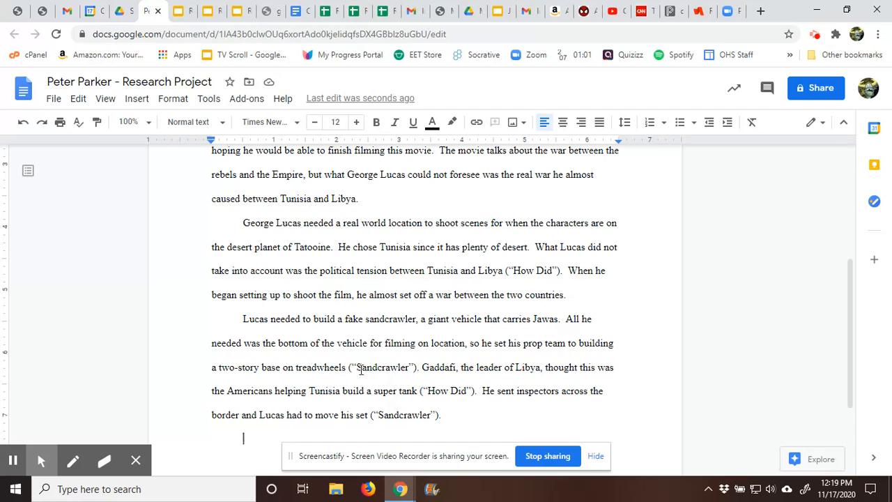
mouse_move(360, 411)
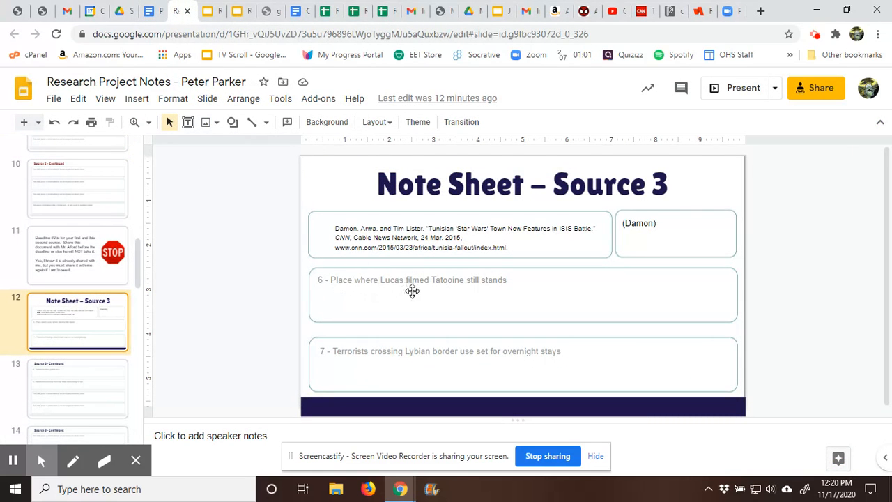
mouse_move(432, 347)
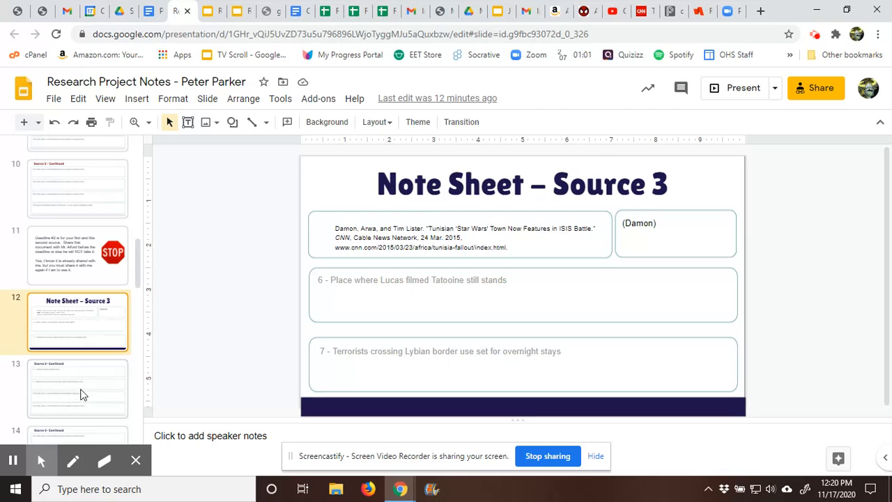
left_click(77, 389)
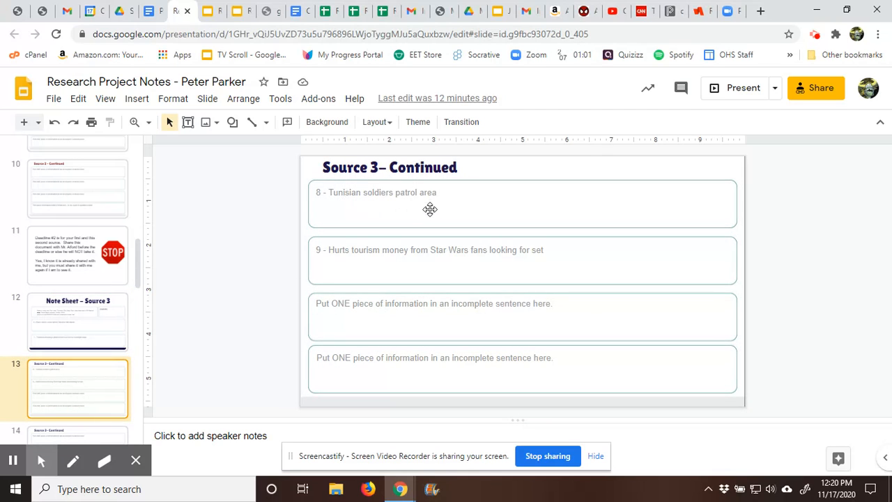
mouse_move(488, 264)
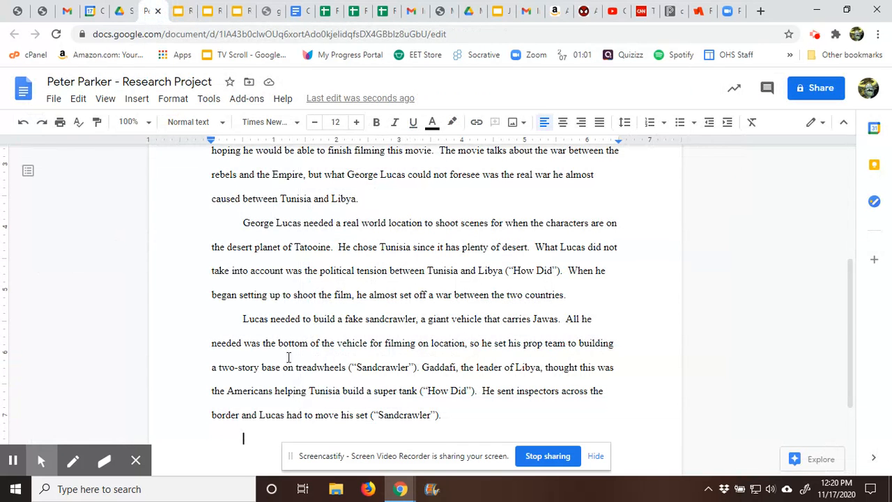
- Write the paragraph on post-Gaddafi terrorists using the film set and Tunisia's lost tourism money
scroll("down", 3)
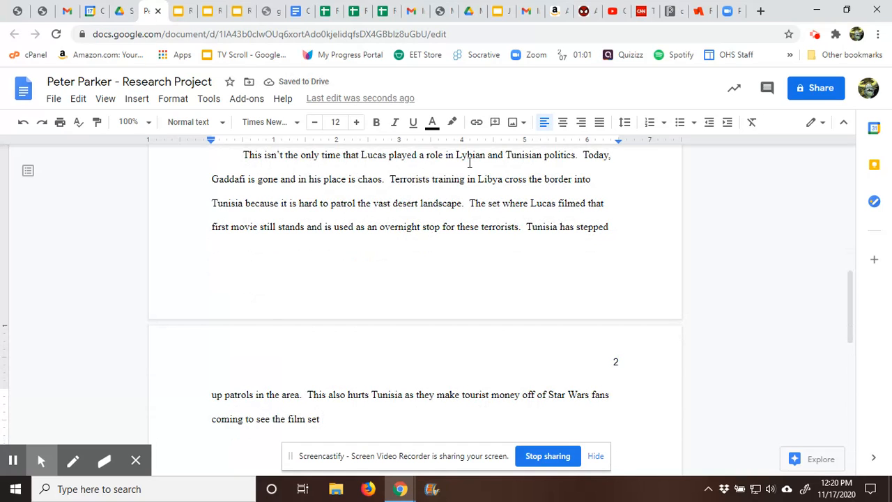
left_click(362, 178)
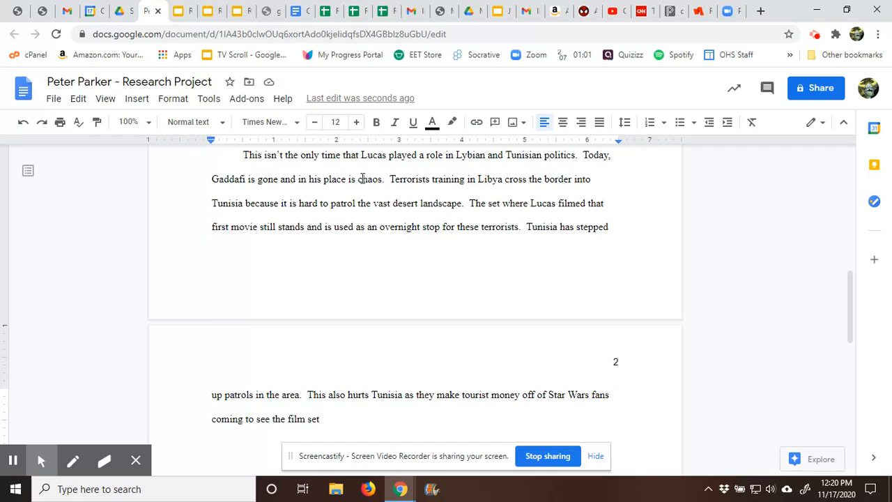
mouse_move(334, 186)
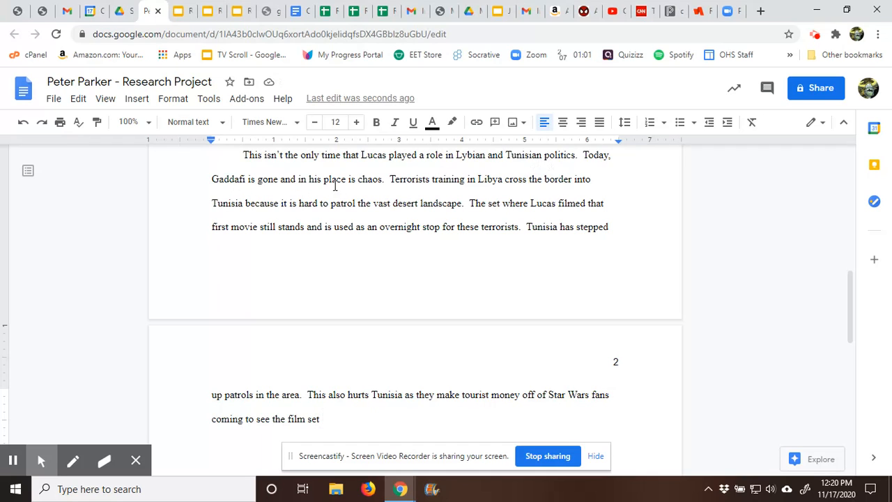
mouse_move(466, 183)
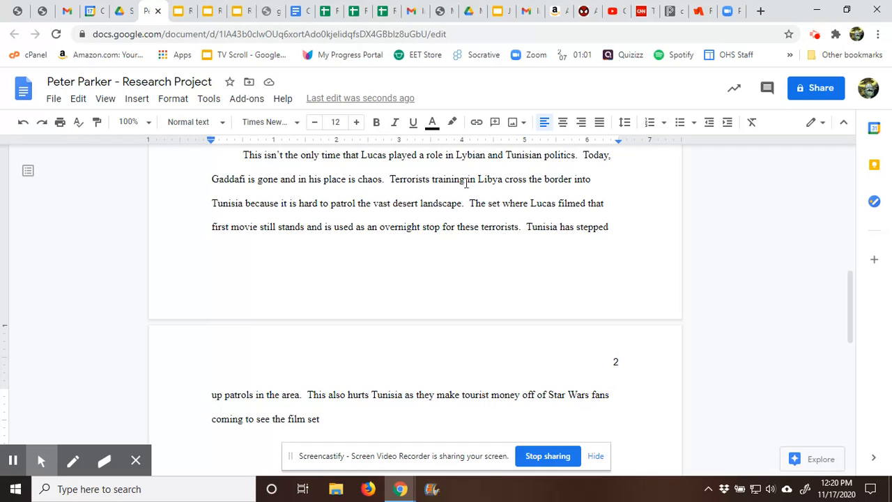
mouse_move(553, 187)
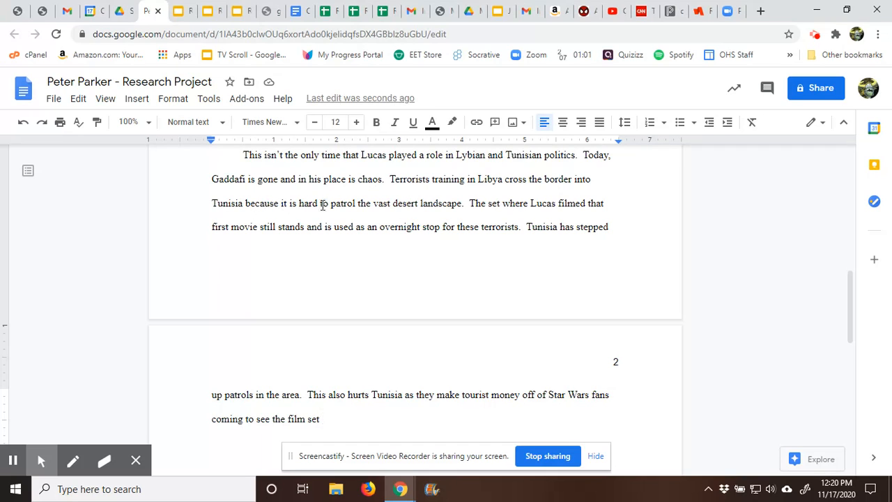
mouse_move(456, 205)
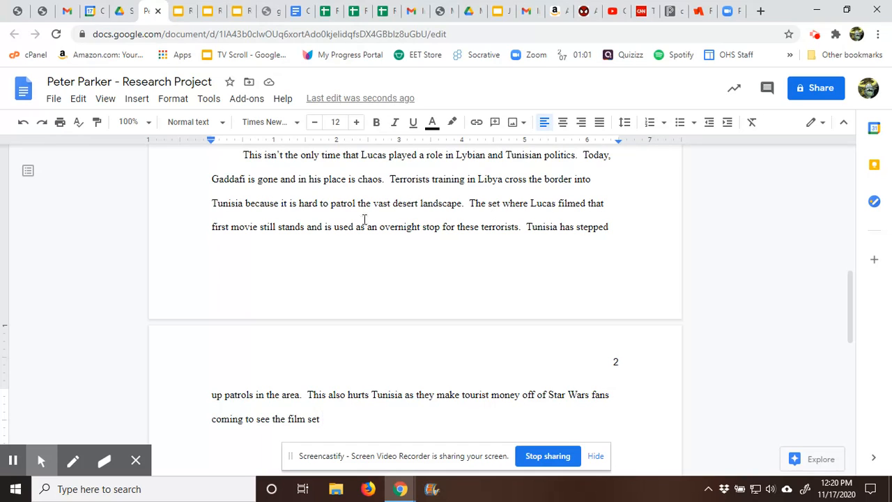
mouse_move(300, 228)
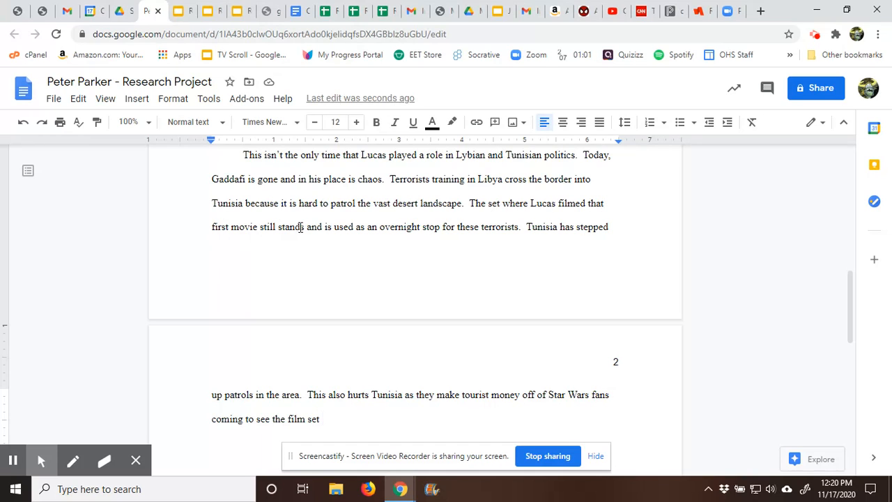
mouse_move(467, 227)
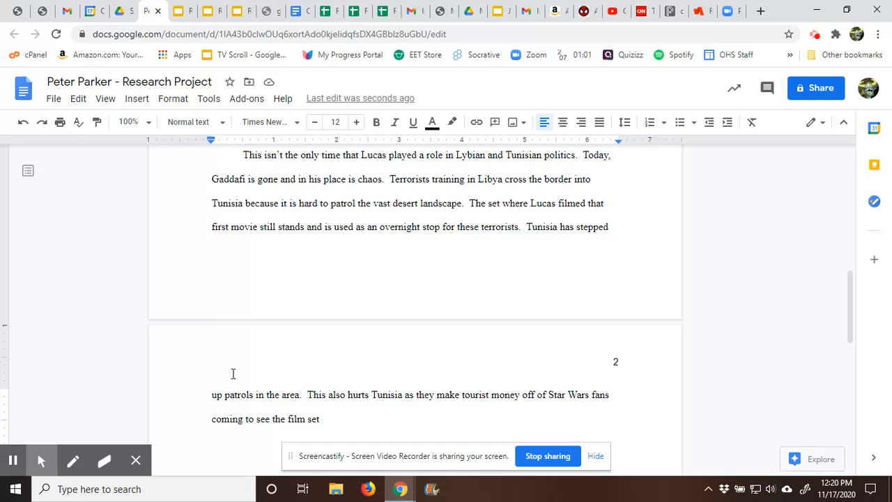
scroll("down", 3)
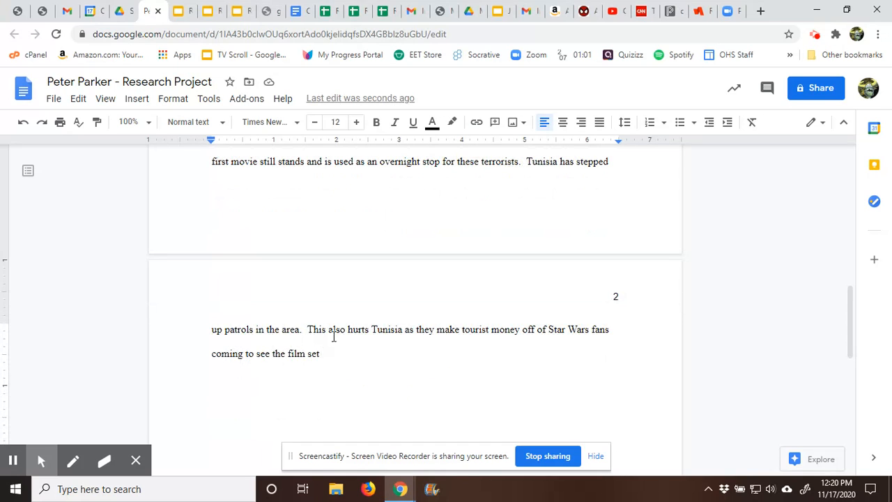
mouse_move(492, 333)
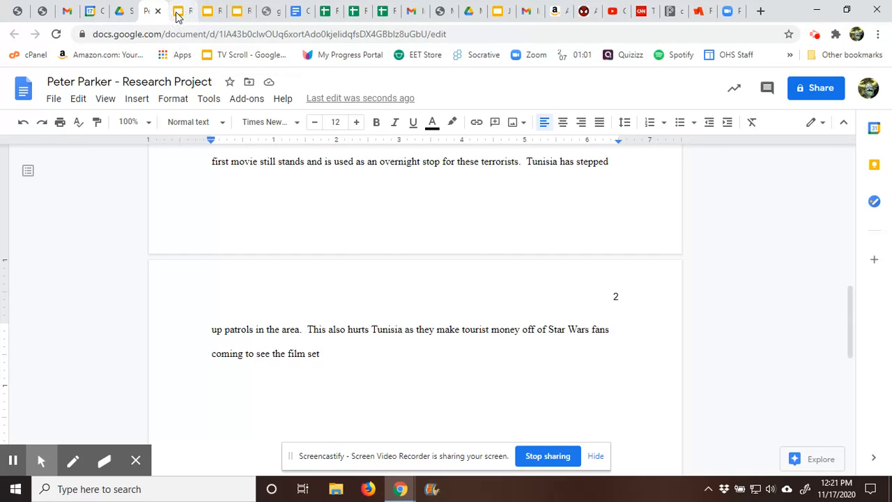
left_click(182, 11)
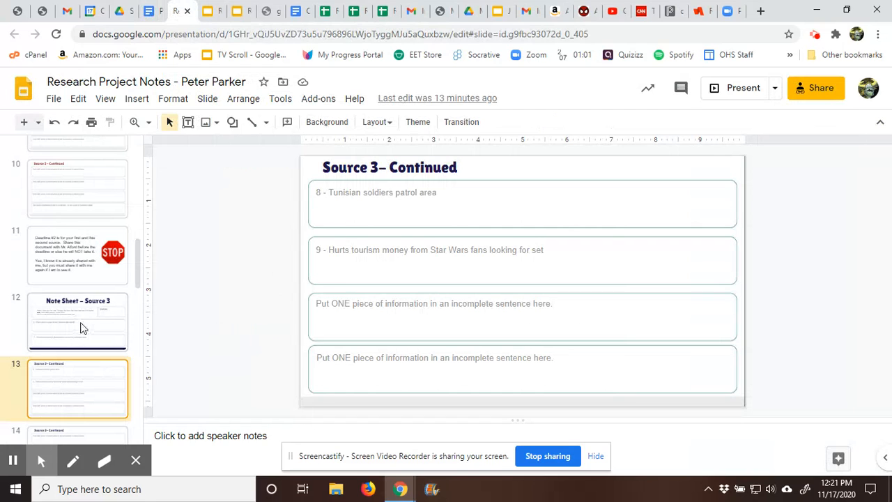
left_click(77, 321)
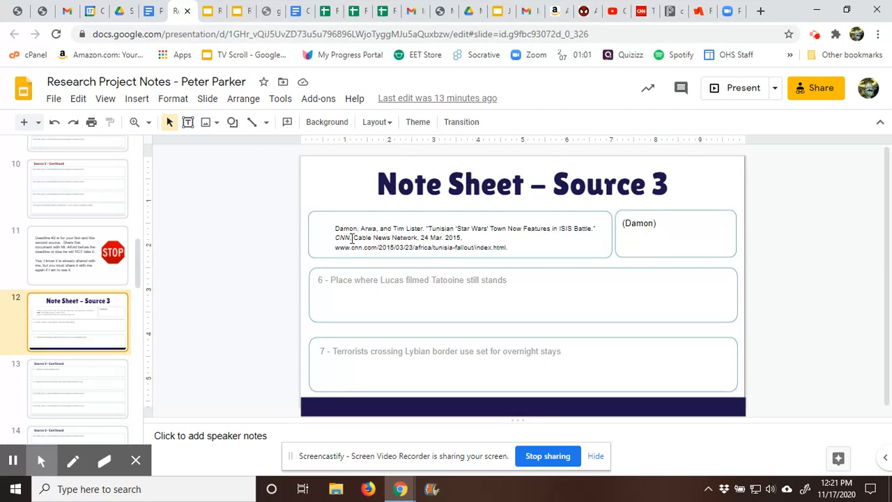
mouse_move(634, 247)
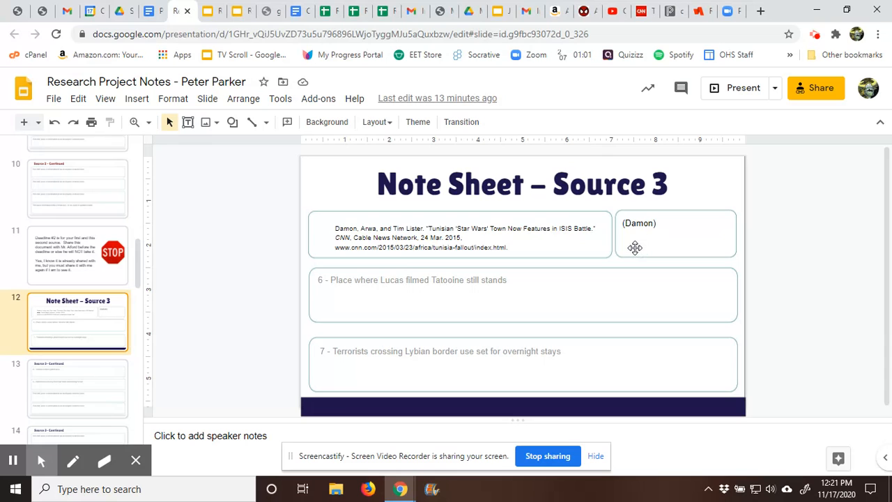
mouse_move(637, 232)
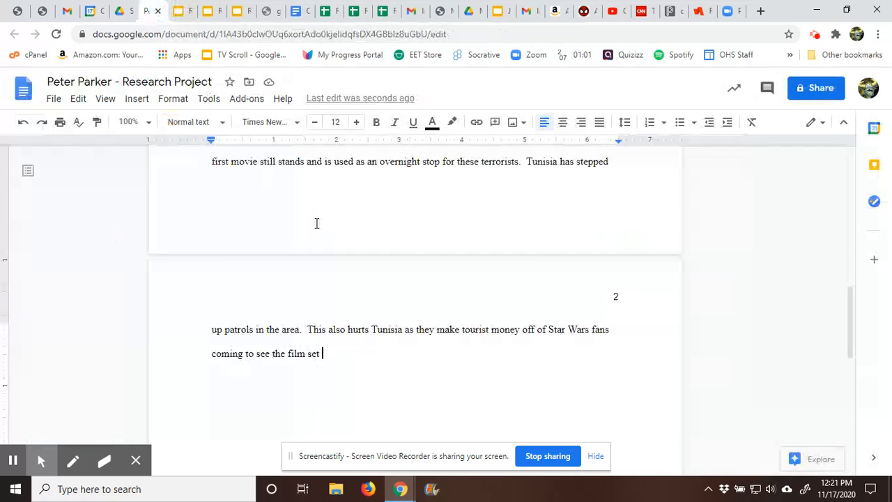
- End the film-set sentence with the citation '(Damon).' and begin a new line
type("(Damon")
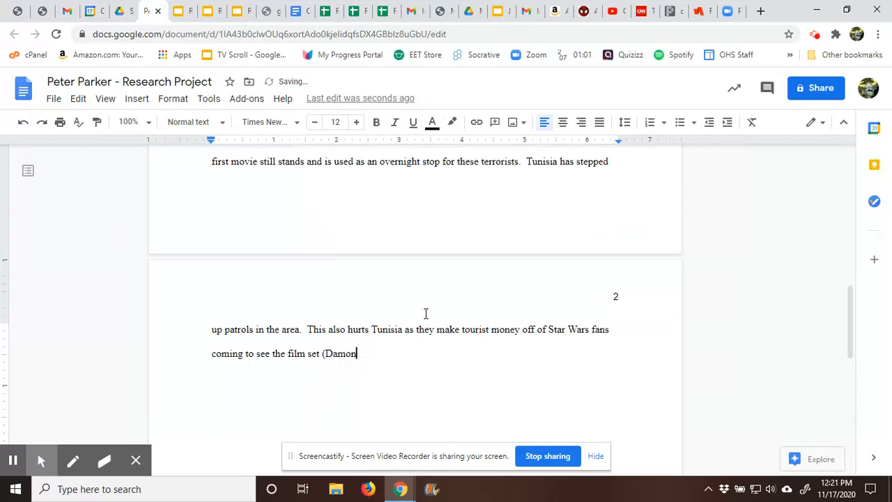
type(").")
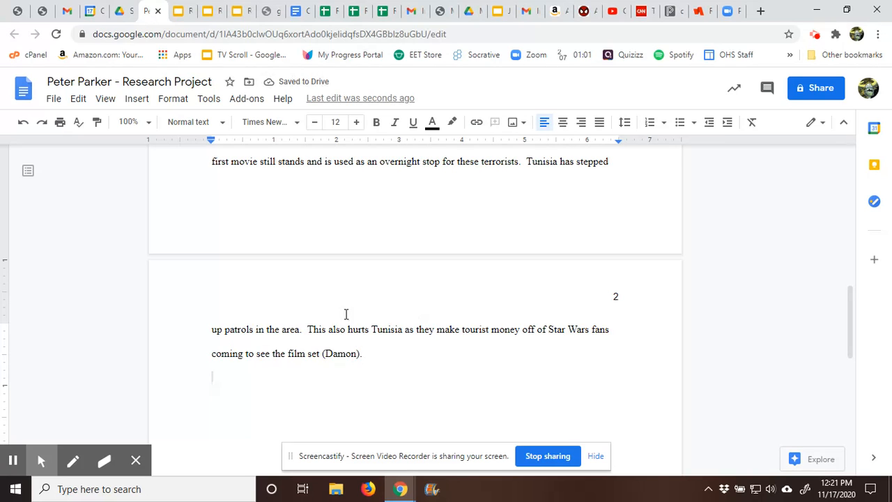
scroll("up", 3)
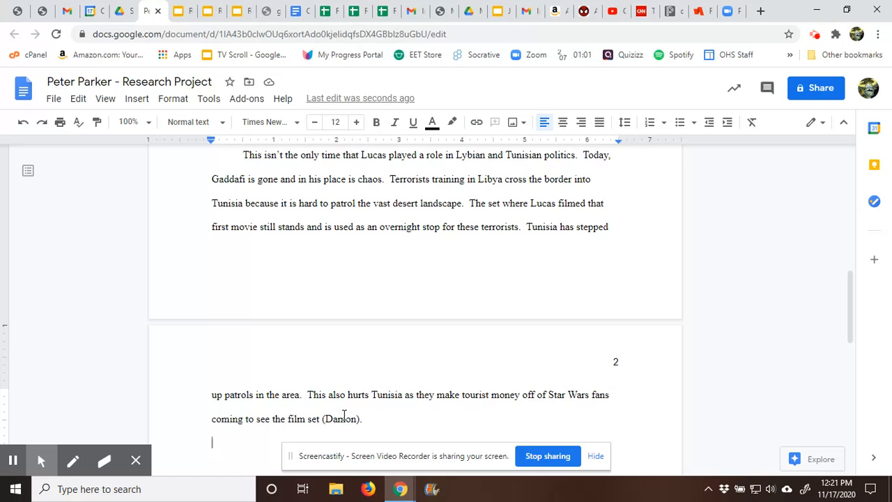
scroll("up", 3)
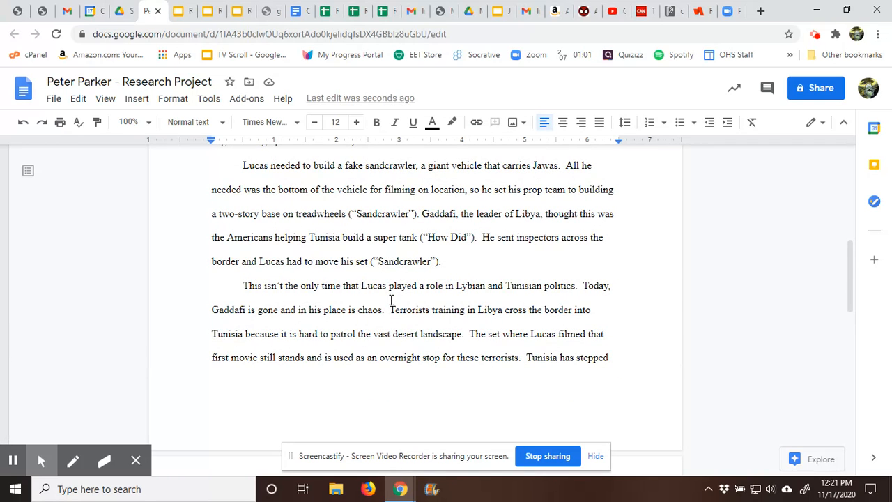
scroll("down", 3)
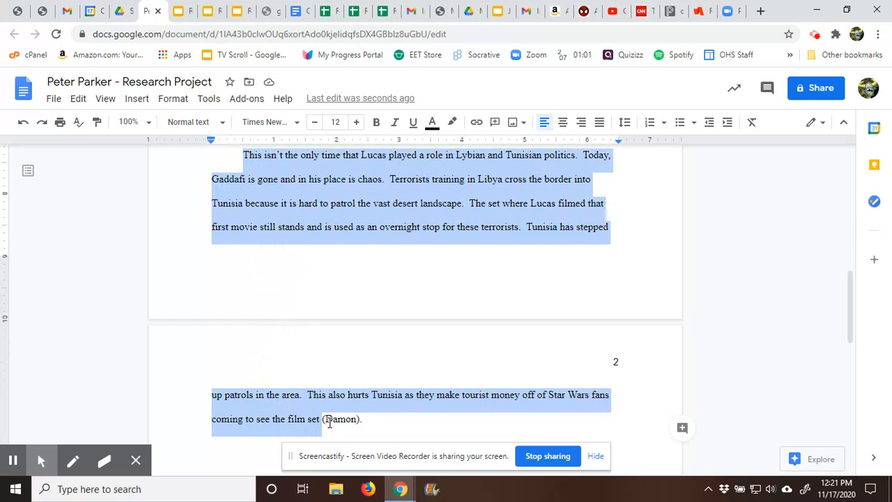
scroll("up", 3)
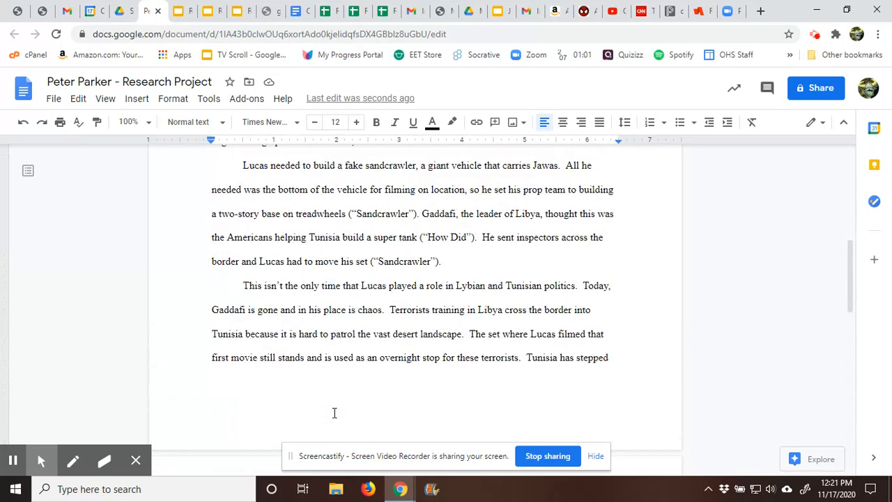
scroll("up", 3)
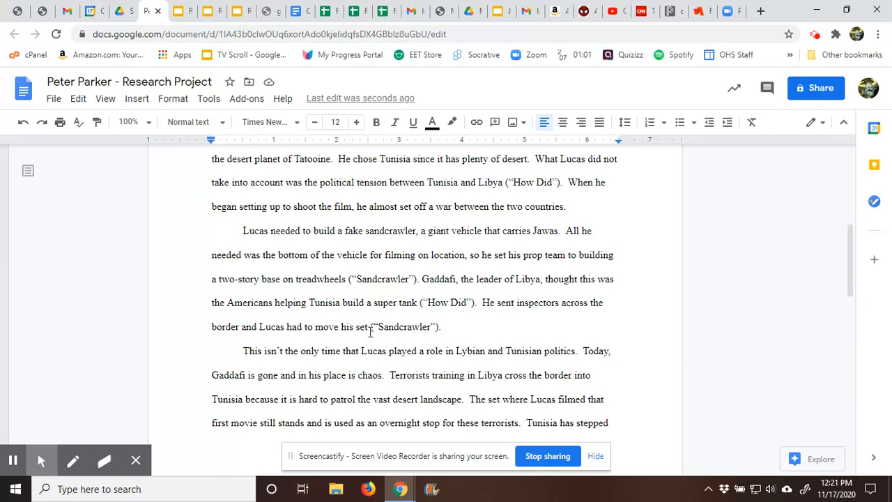
mouse_move(373, 272)
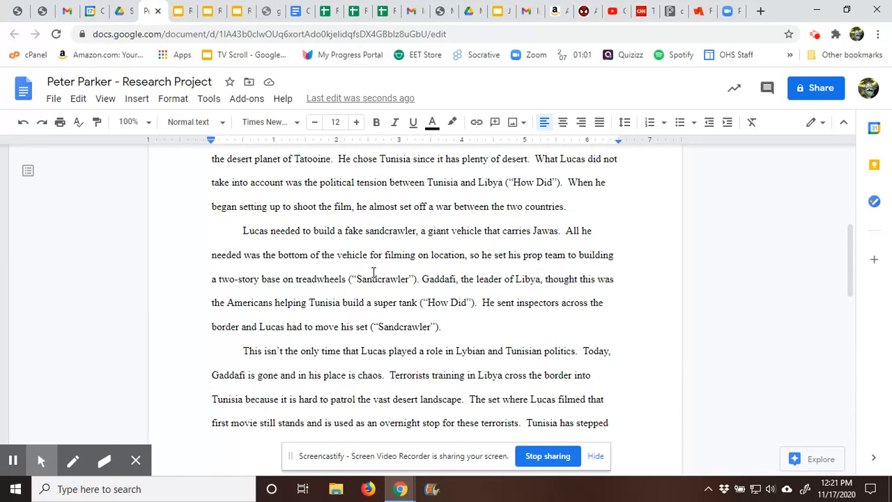
scroll("down", 3)
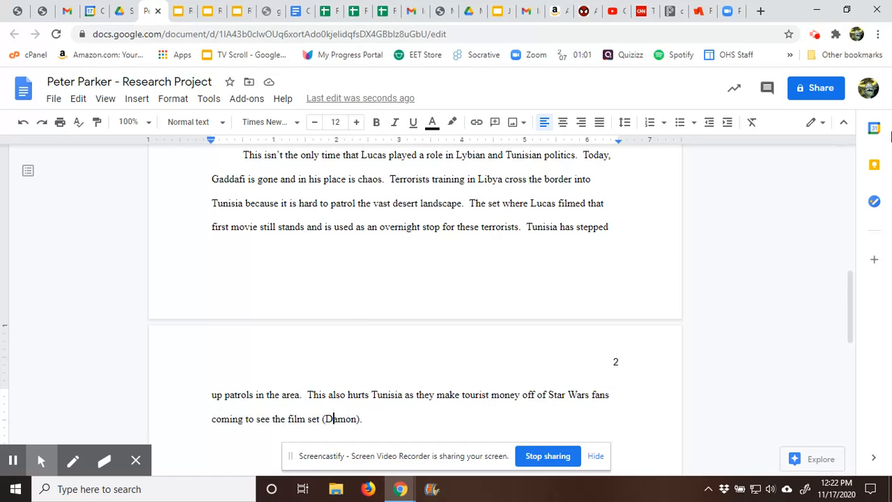
mouse_move(782, 84)
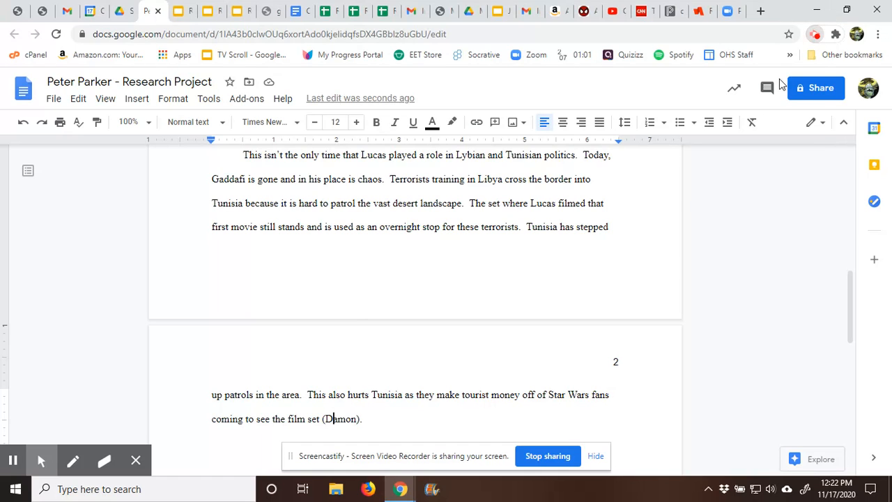